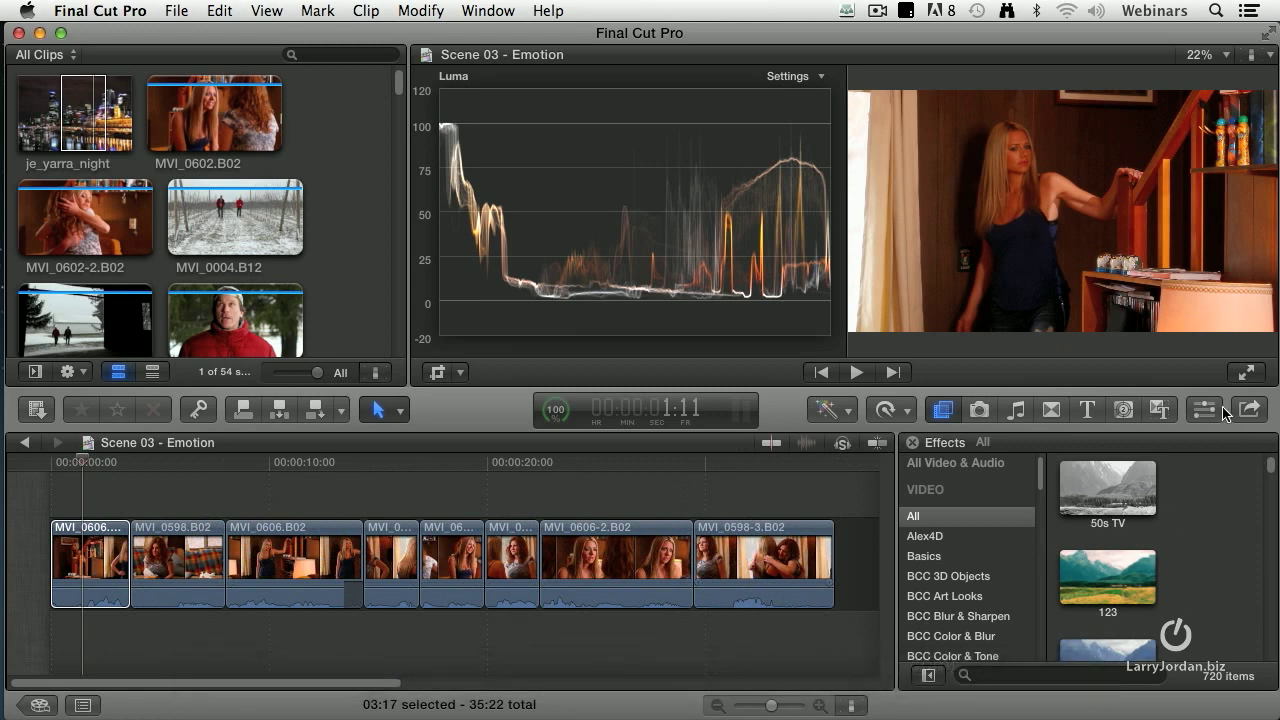
# Step: Show the first timeline clip's color corrections in the Inspector
pyautogui.click(1204, 408)
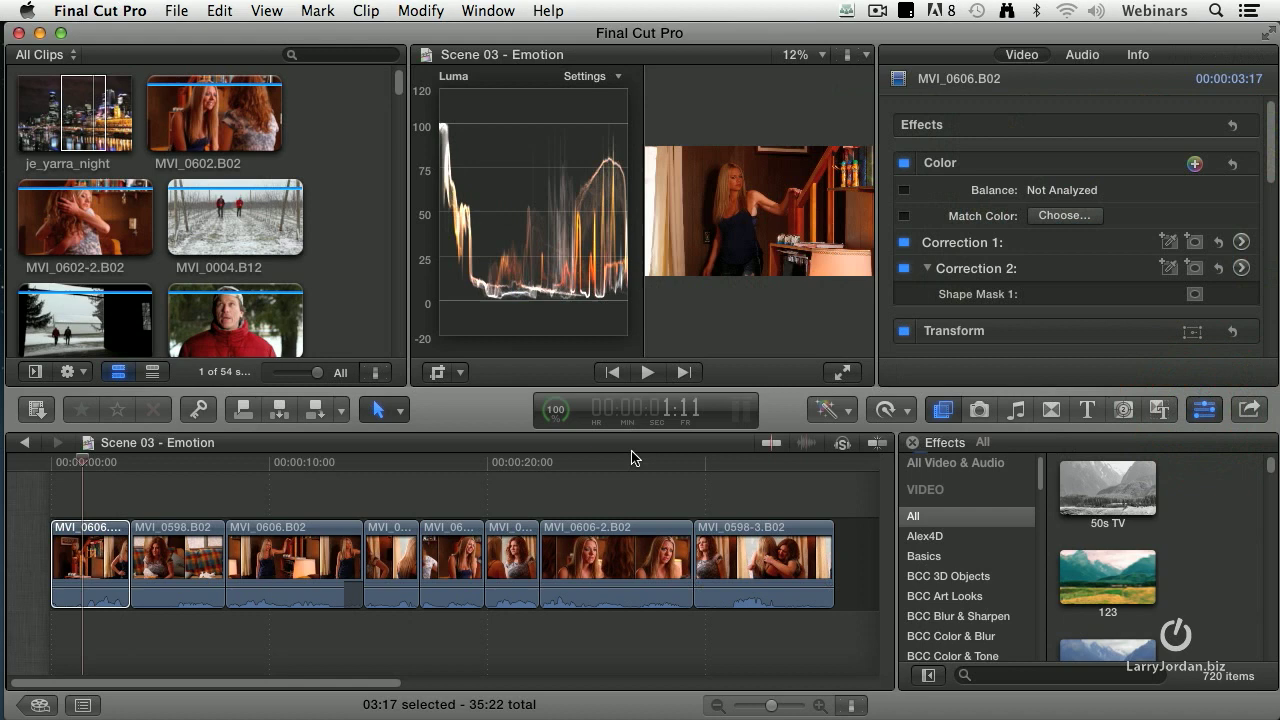
pyautogui.click(90, 564)
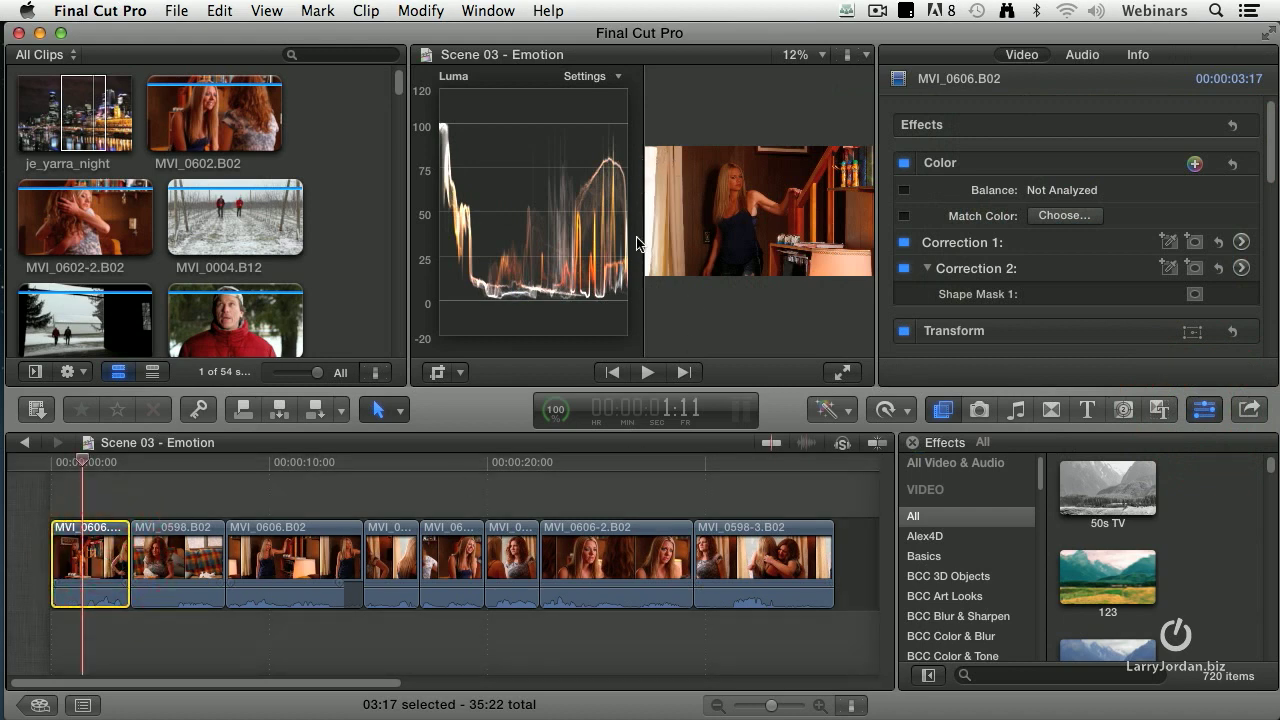
pyautogui.moveTo(648, 144)
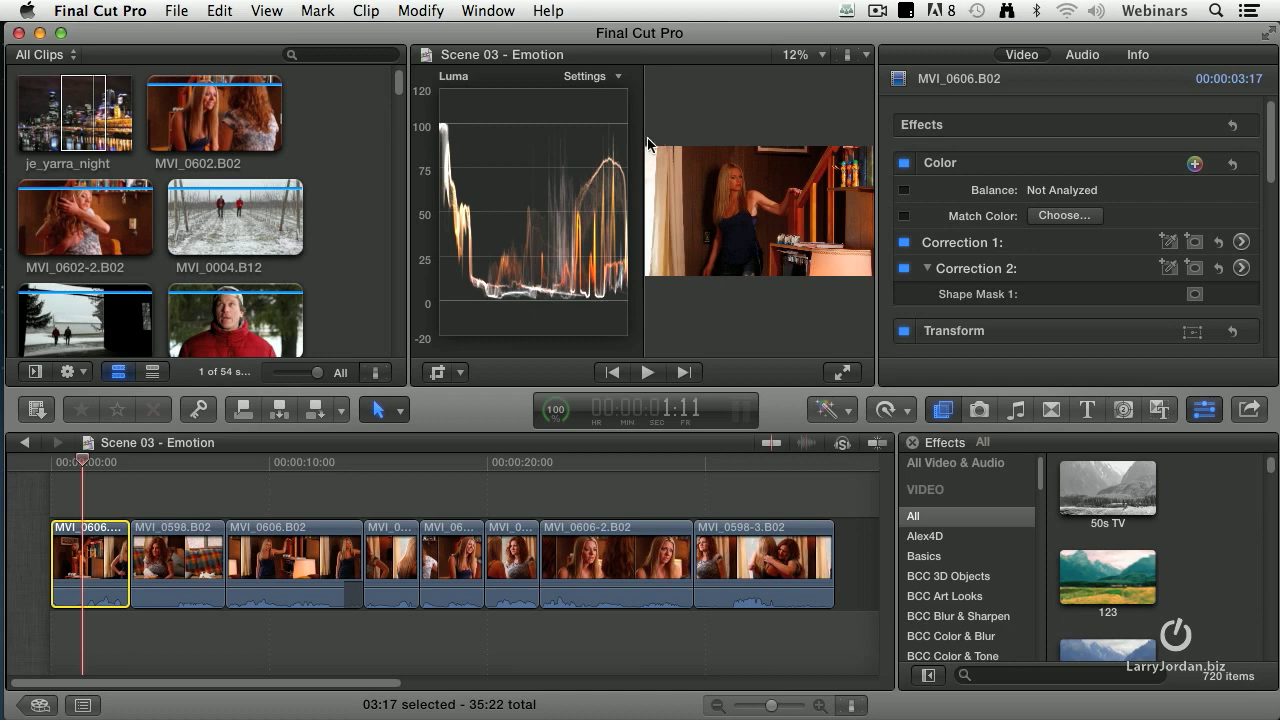
pyautogui.moveTo(650, 292)
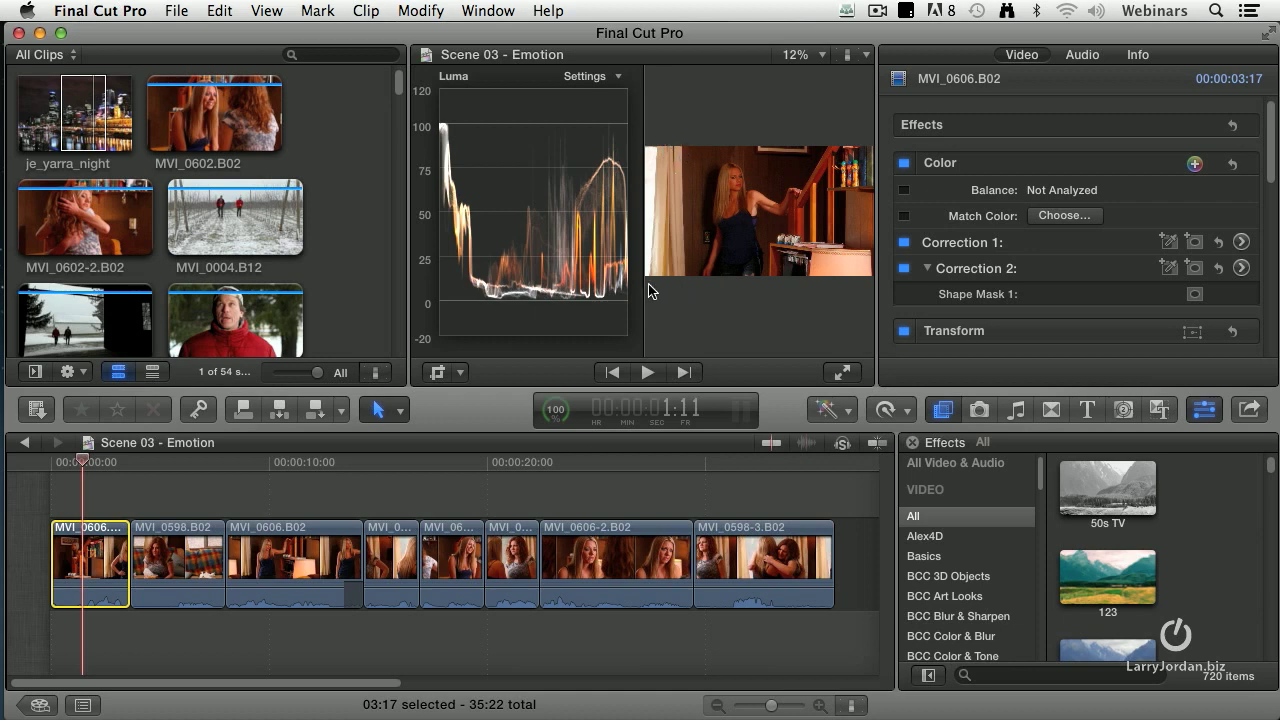
pyautogui.moveTo(832, 272)
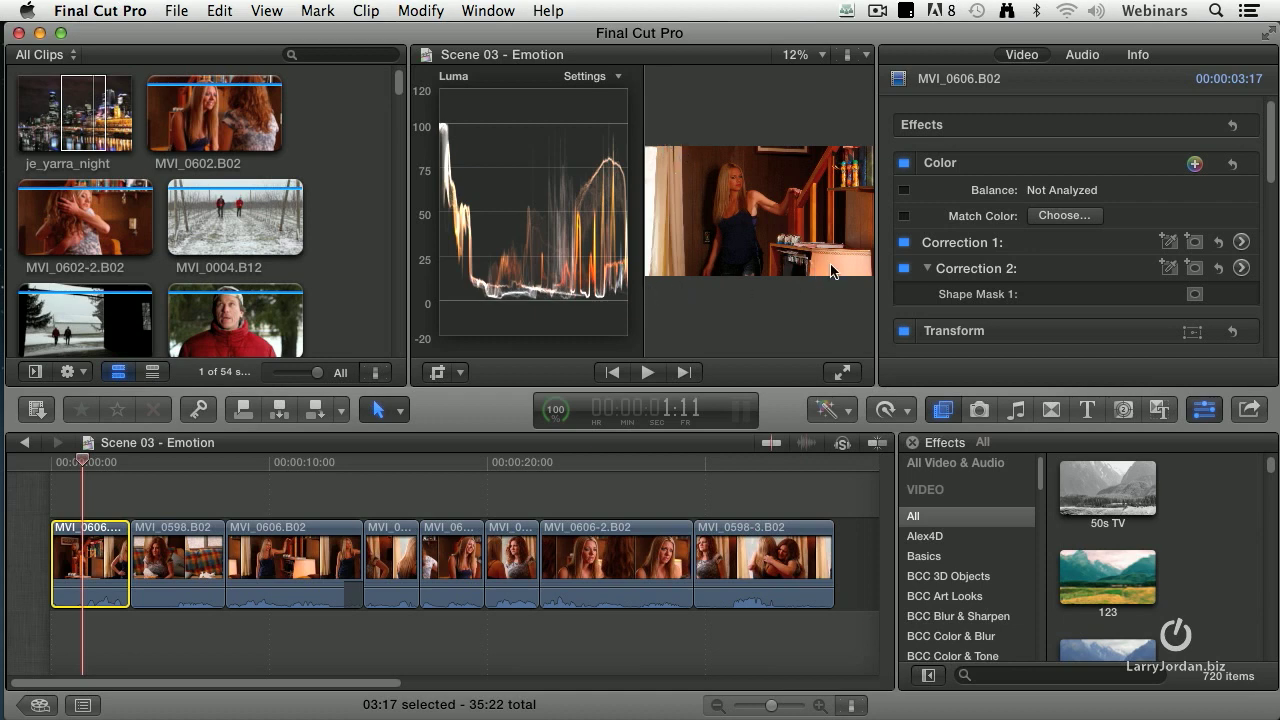
pyautogui.moveTo(118, 472)
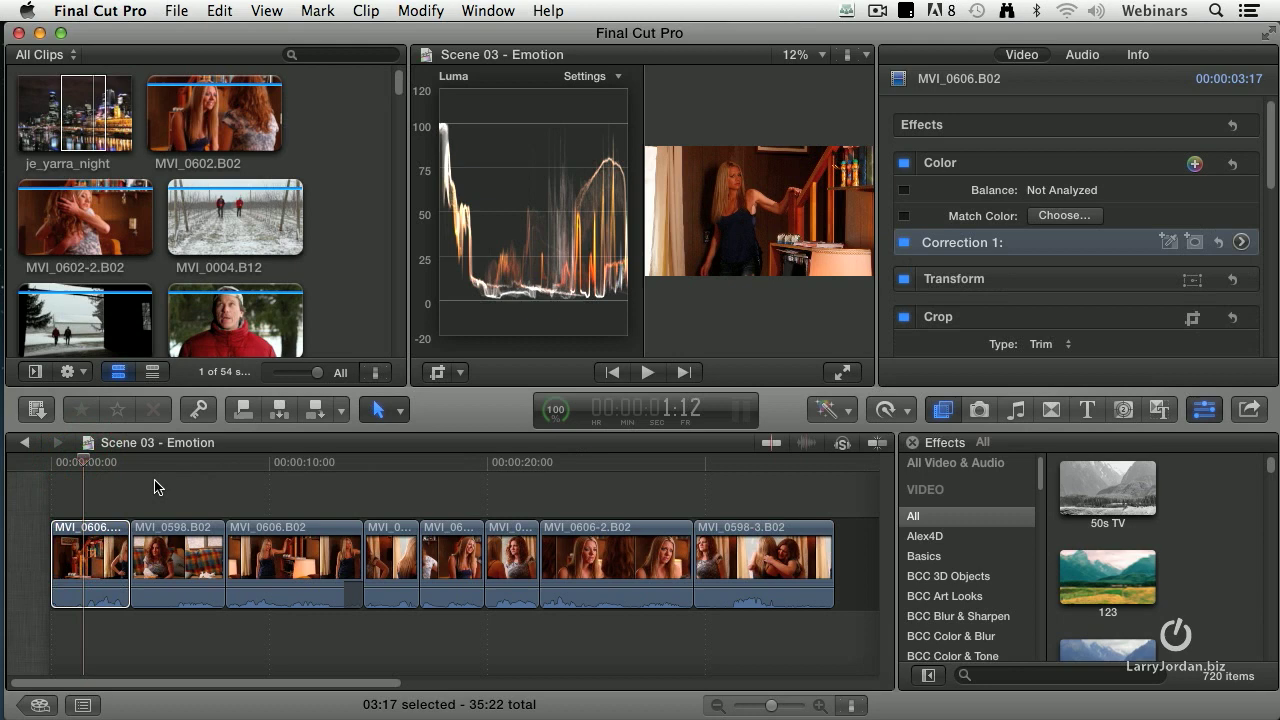
pyautogui.moveTo(1120, 244)
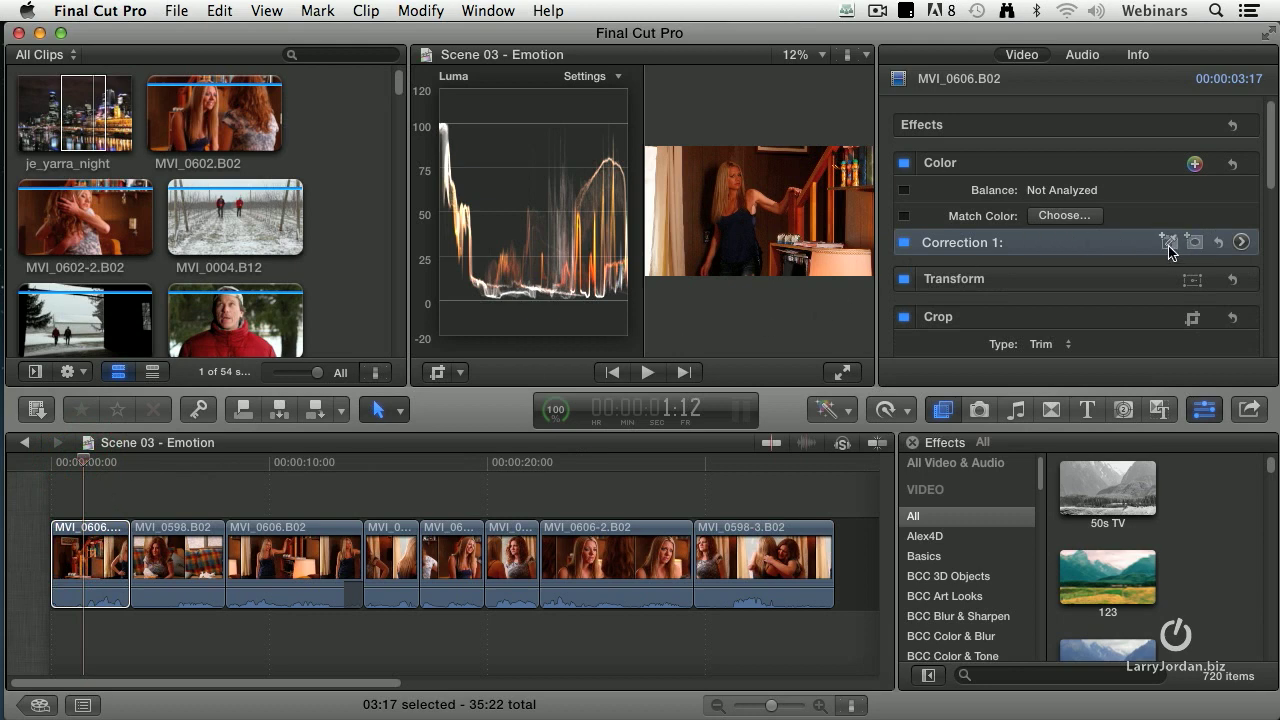
pyautogui.moveTo(1168, 242)
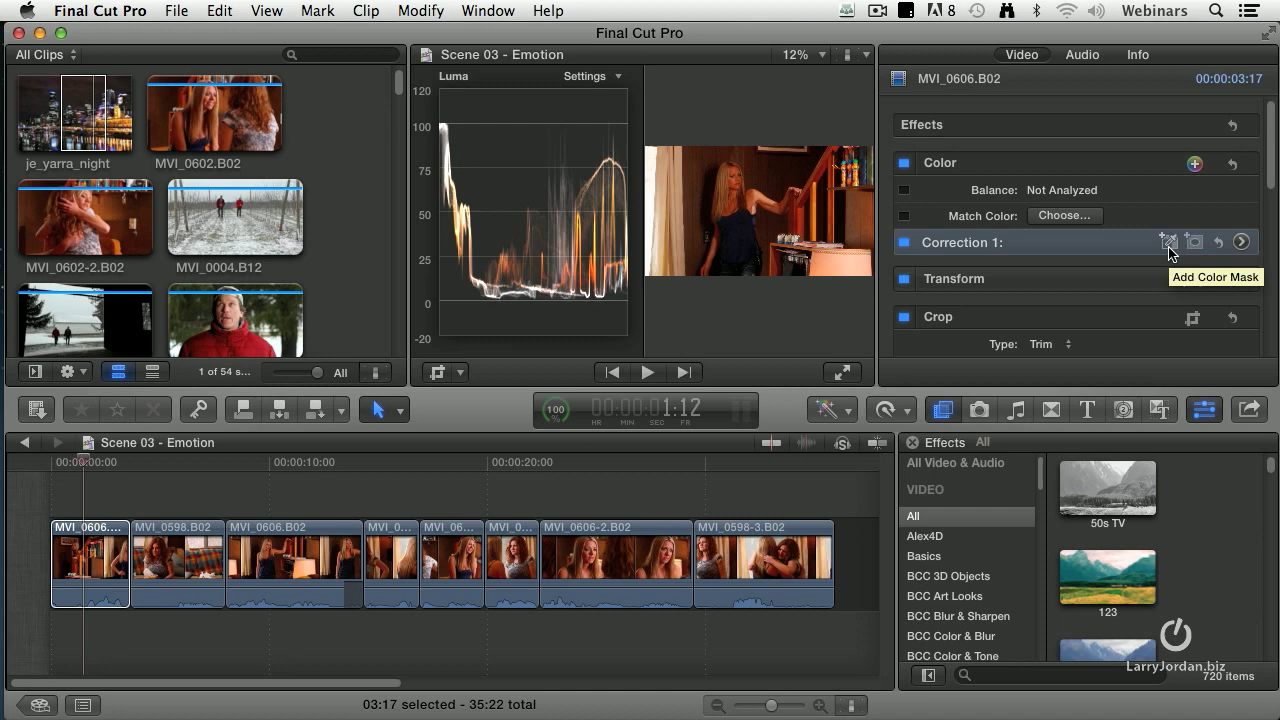
pyautogui.moveTo(1194, 244)
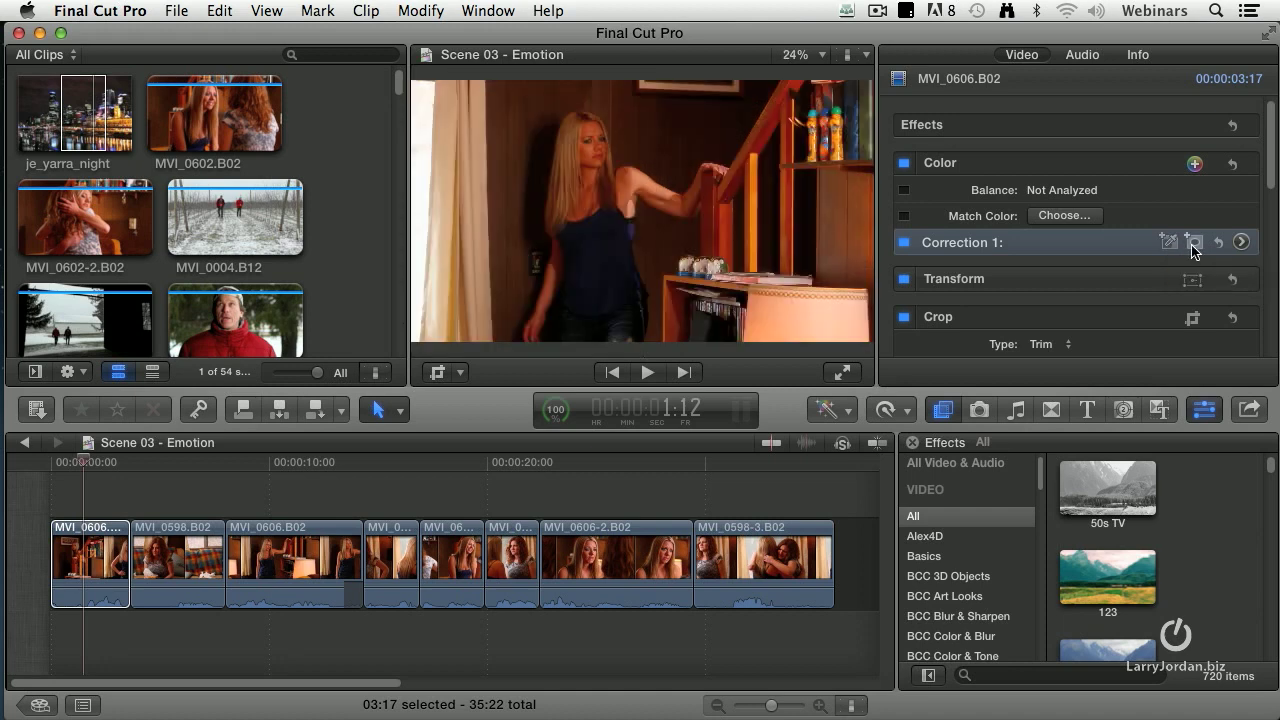
# Step: Add a shape mask to Correction 1 on MVI_0606.B02
pyautogui.click(1194, 242)
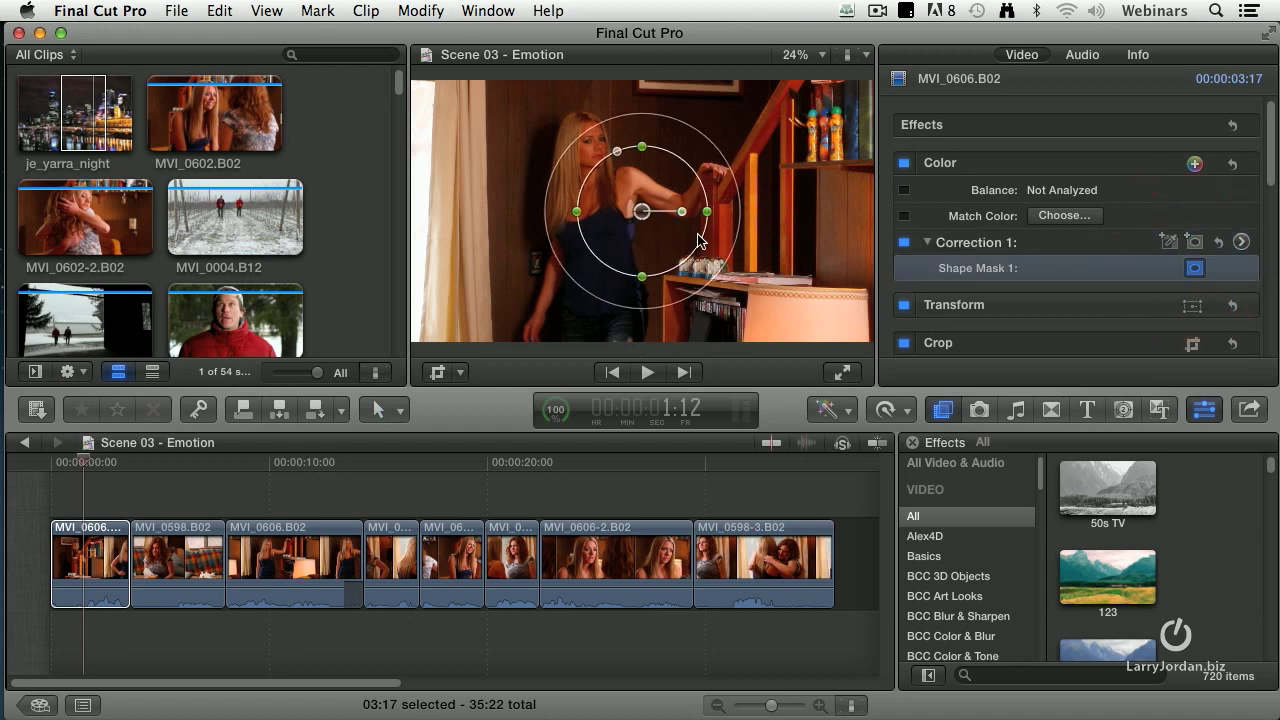
pyautogui.moveTo(616, 210)
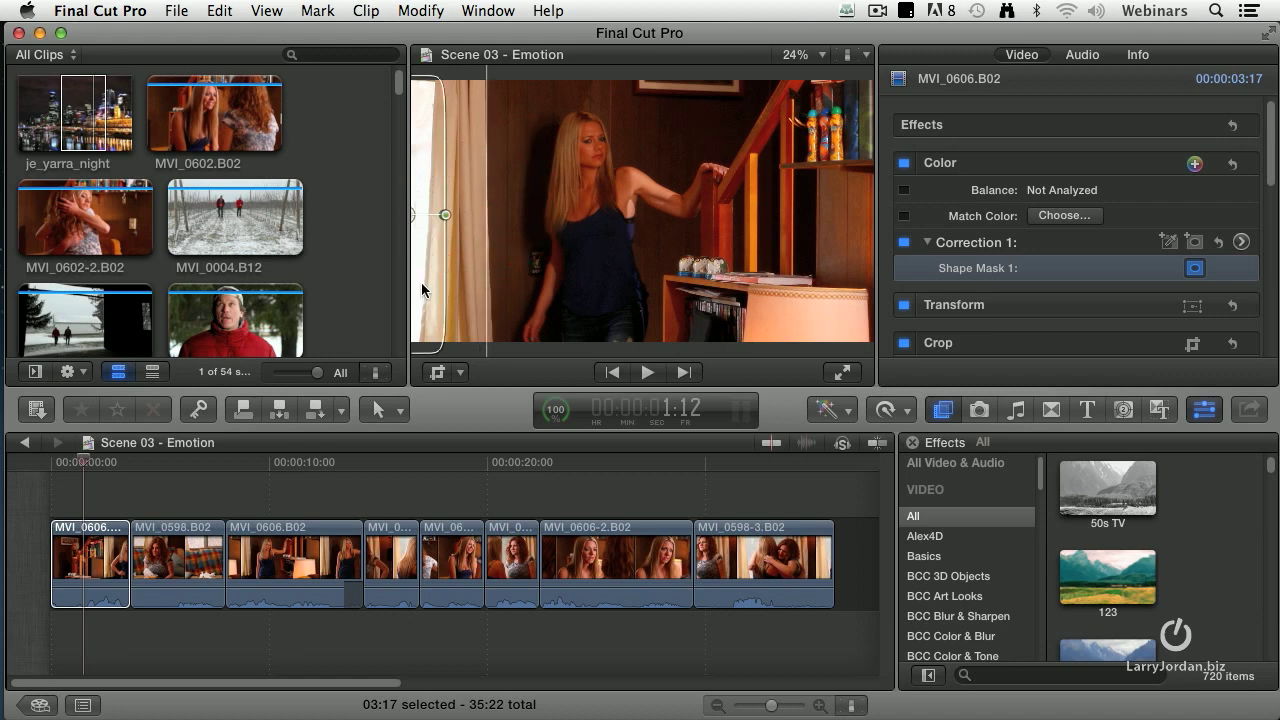
pyautogui.moveTo(434, 268)
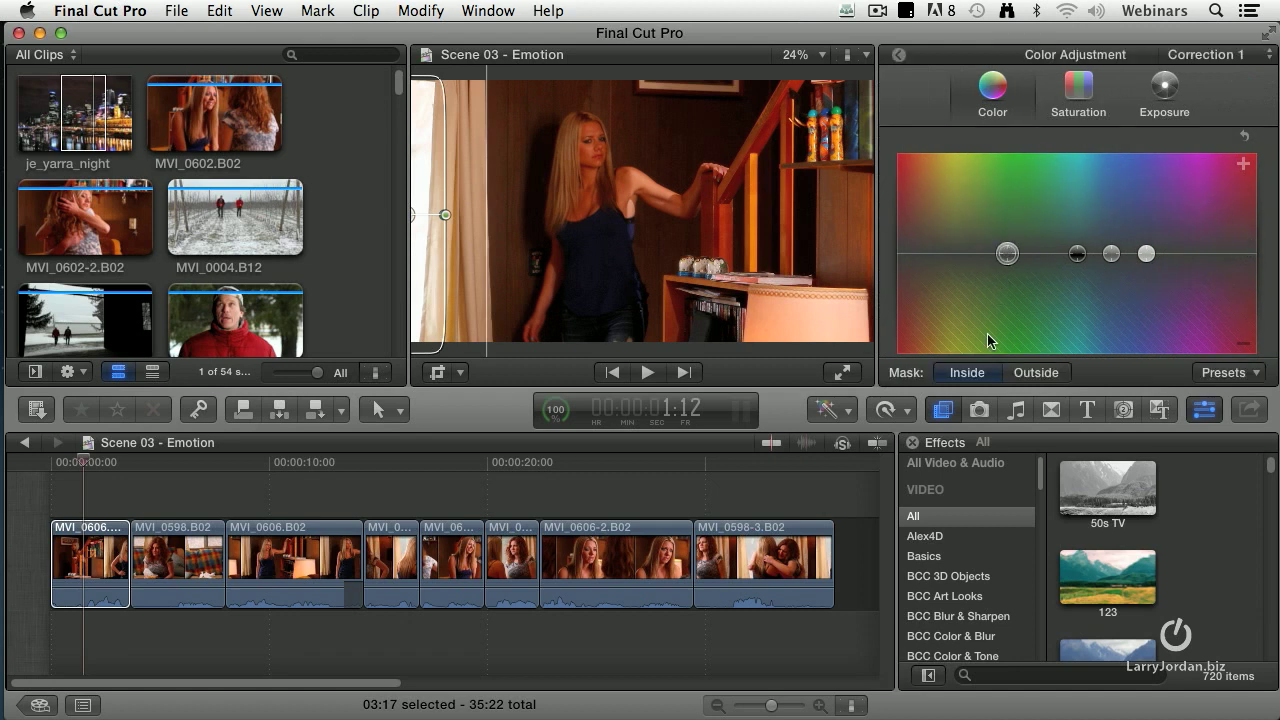
pyautogui.moveTo(1088, 390)
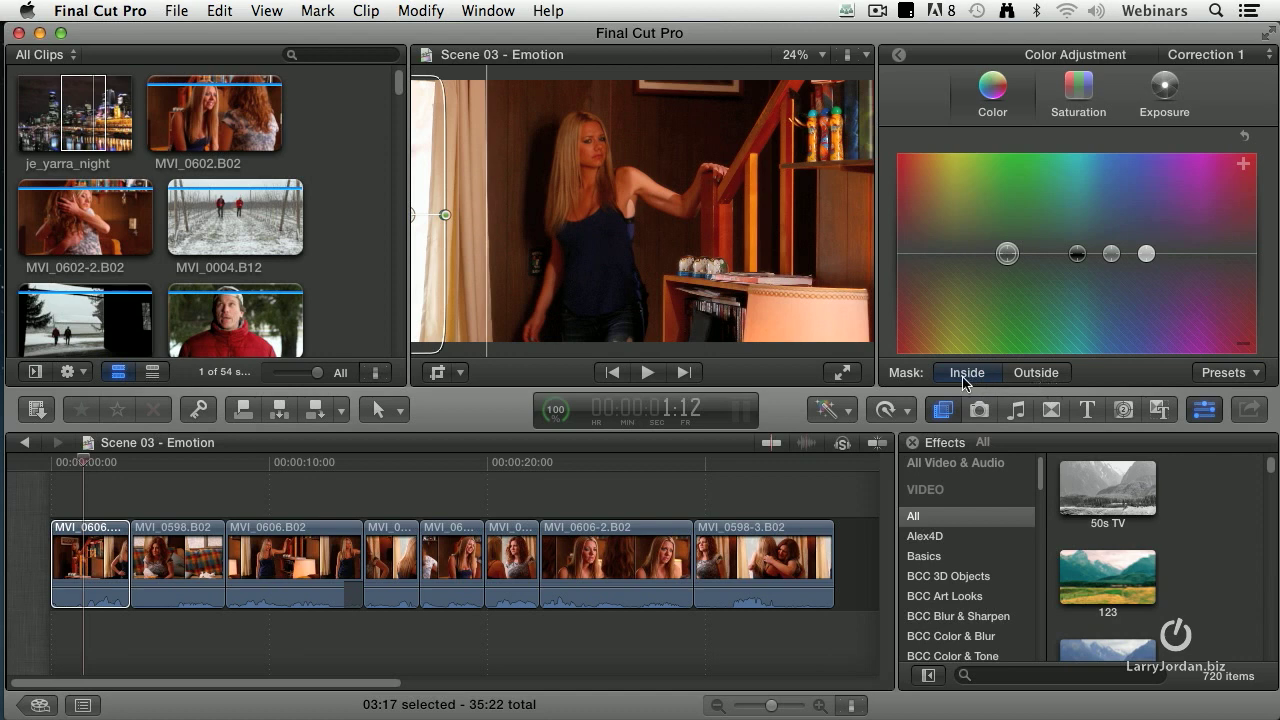
# Step: On the Exposure board with Mask Inside, pull the Highlights puck down, then ease it back slightly
pyautogui.click(1164, 90)
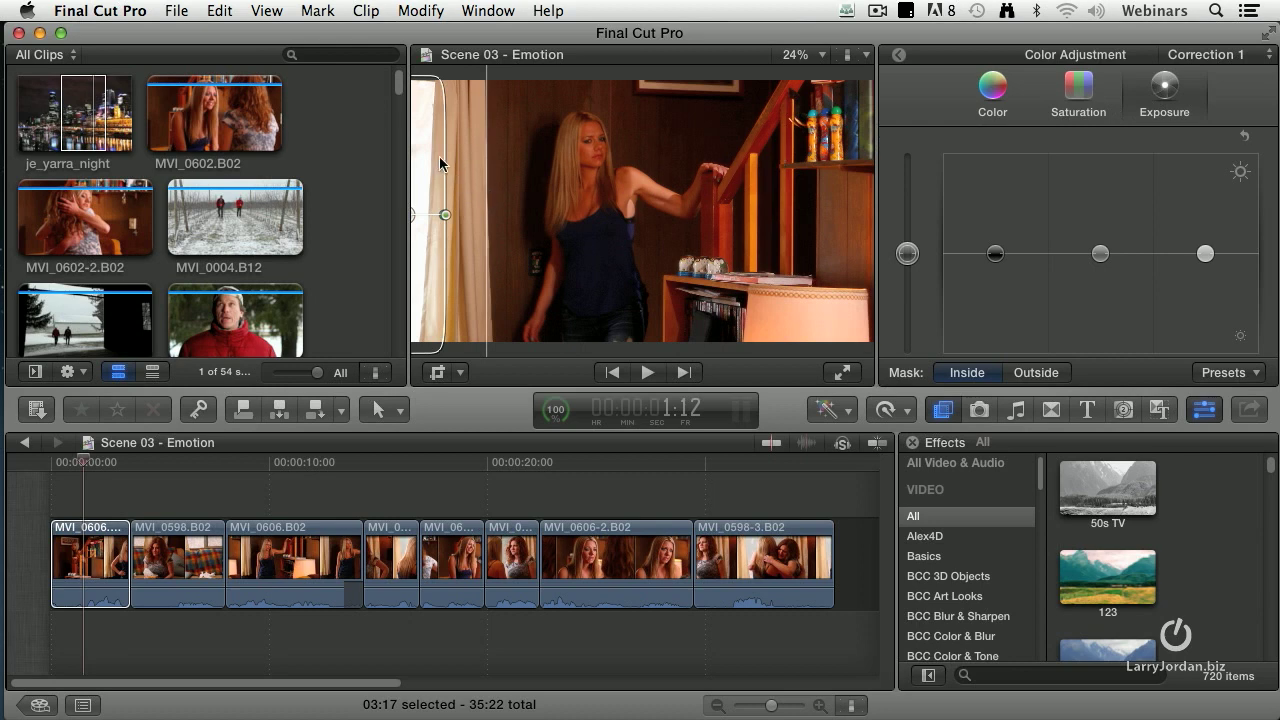
pyautogui.moveTo(578, 212)
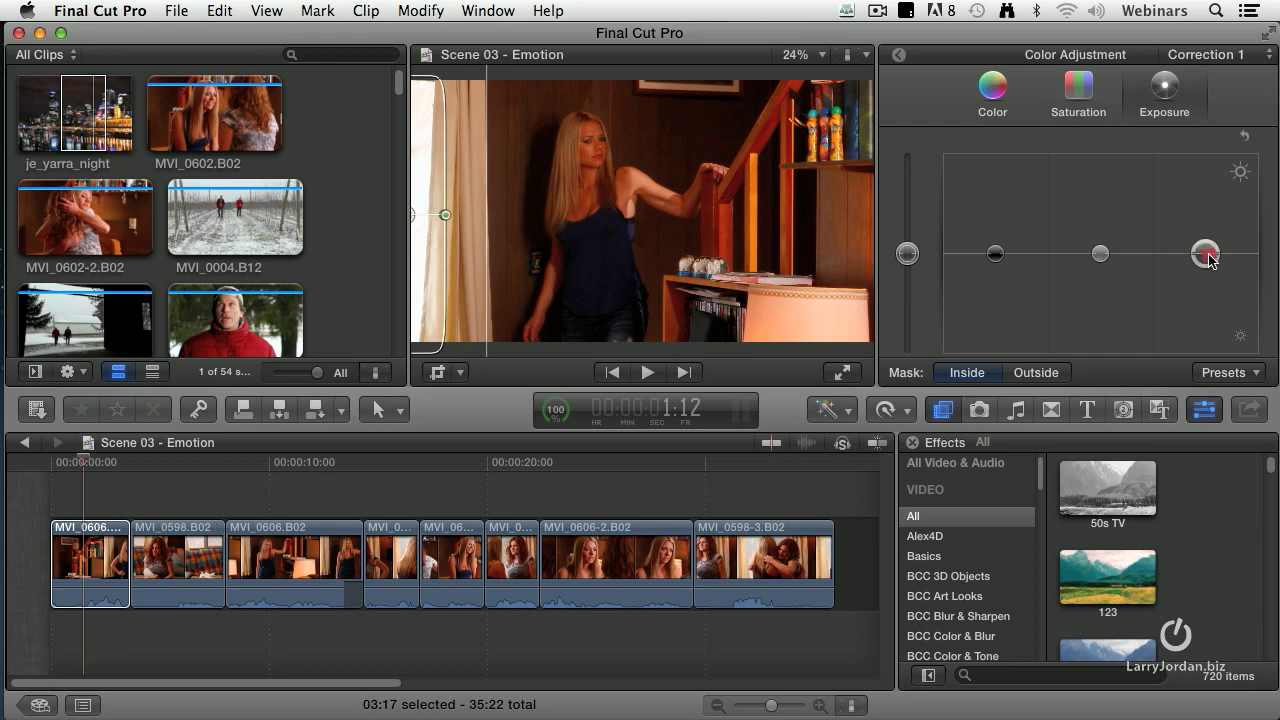
pyautogui.moveTo(1204, 252); pyautogui.dragTo(1204, 304)
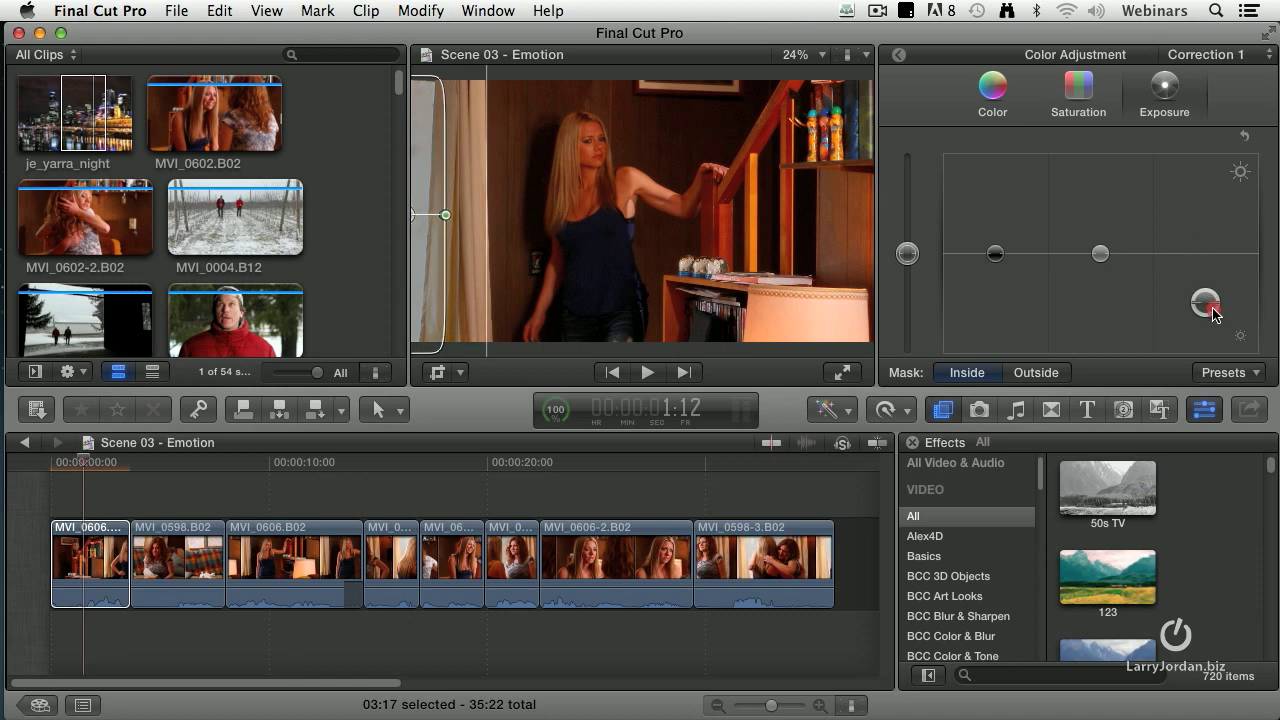
pyautogui.moveTo(1204, 302); pyautogui.dragTo(1204, 352)
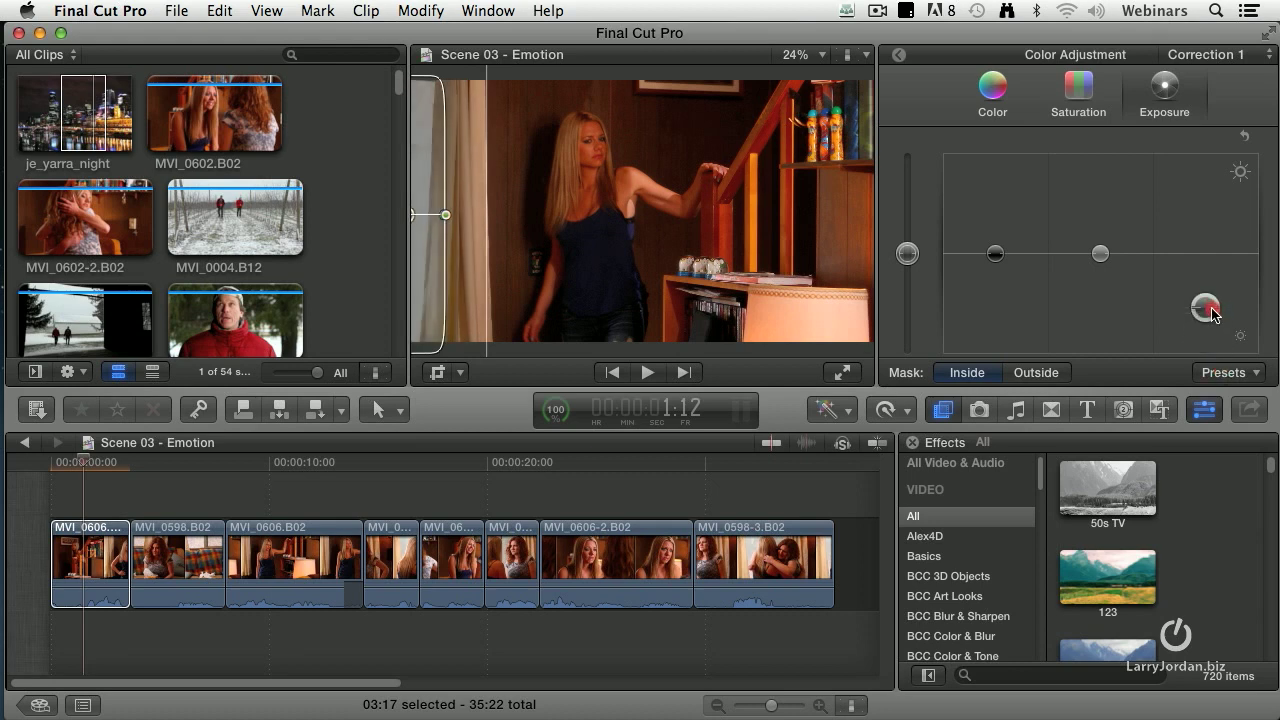
pyautogui.moveTo(1204, 308); pyautogui.dragTo(1204, 258)
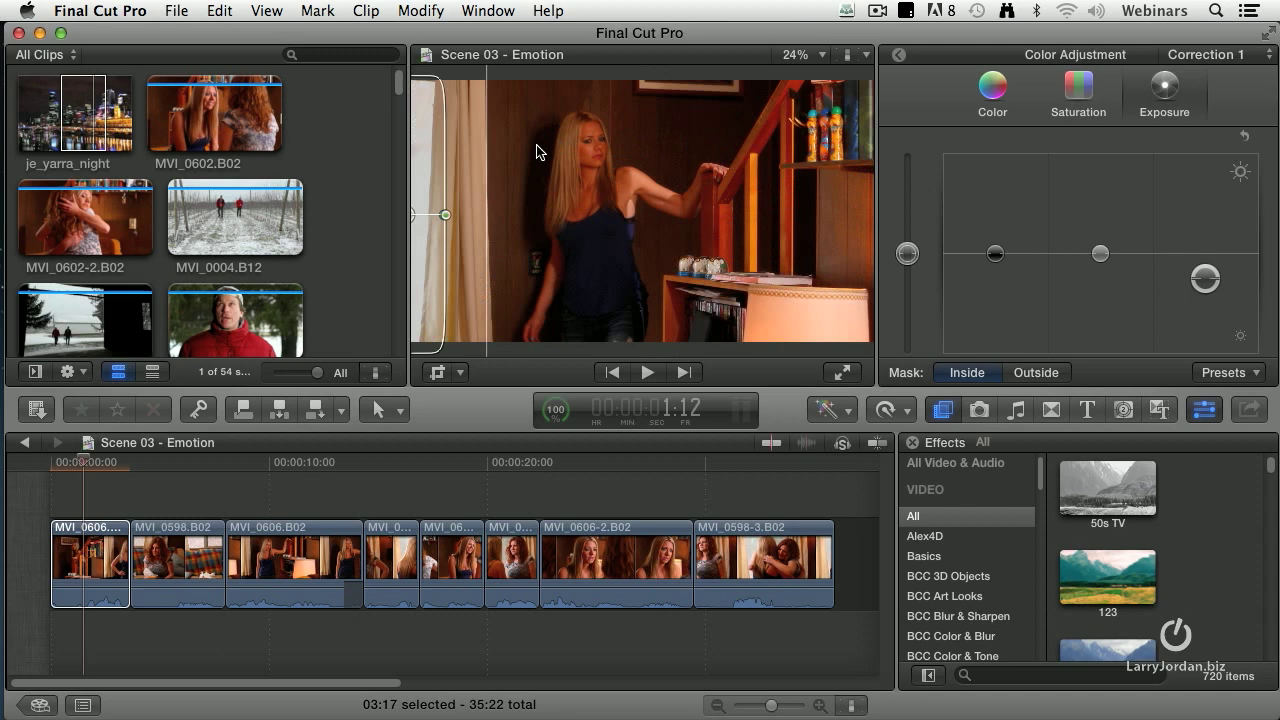
pyautogui.moveTo(424, 148)
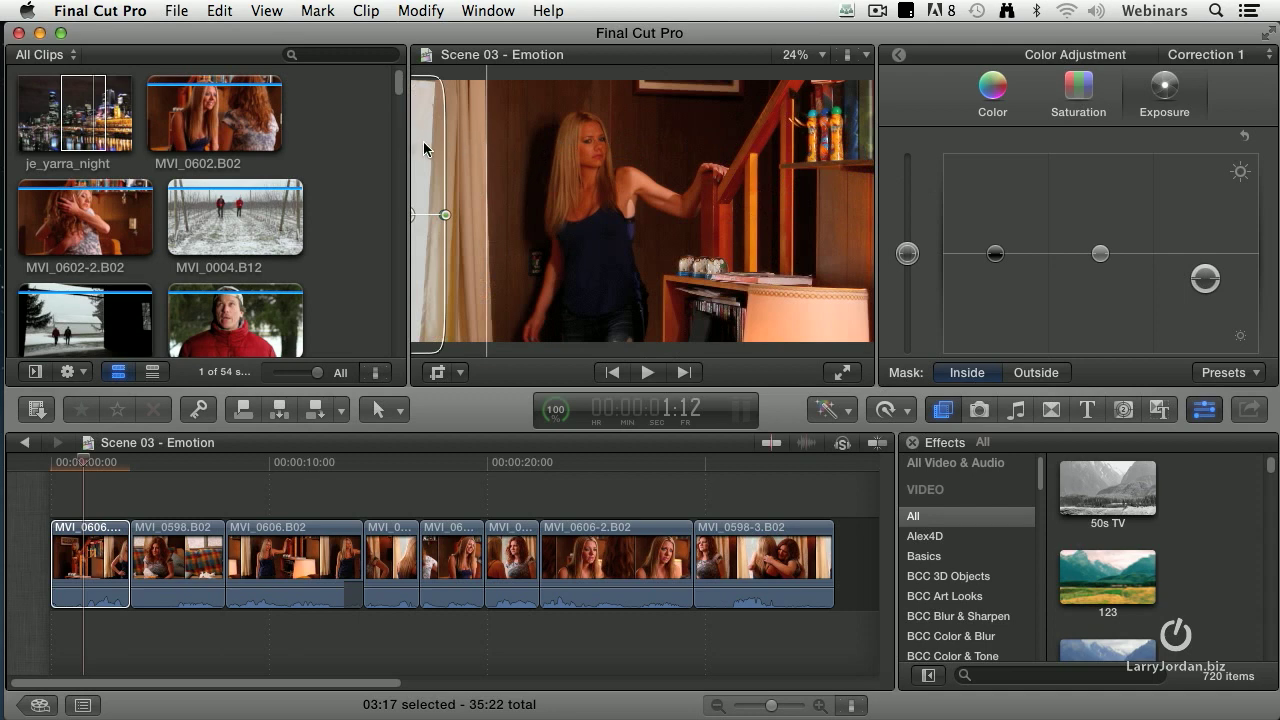
pyautogui.moveTo(448, 150)
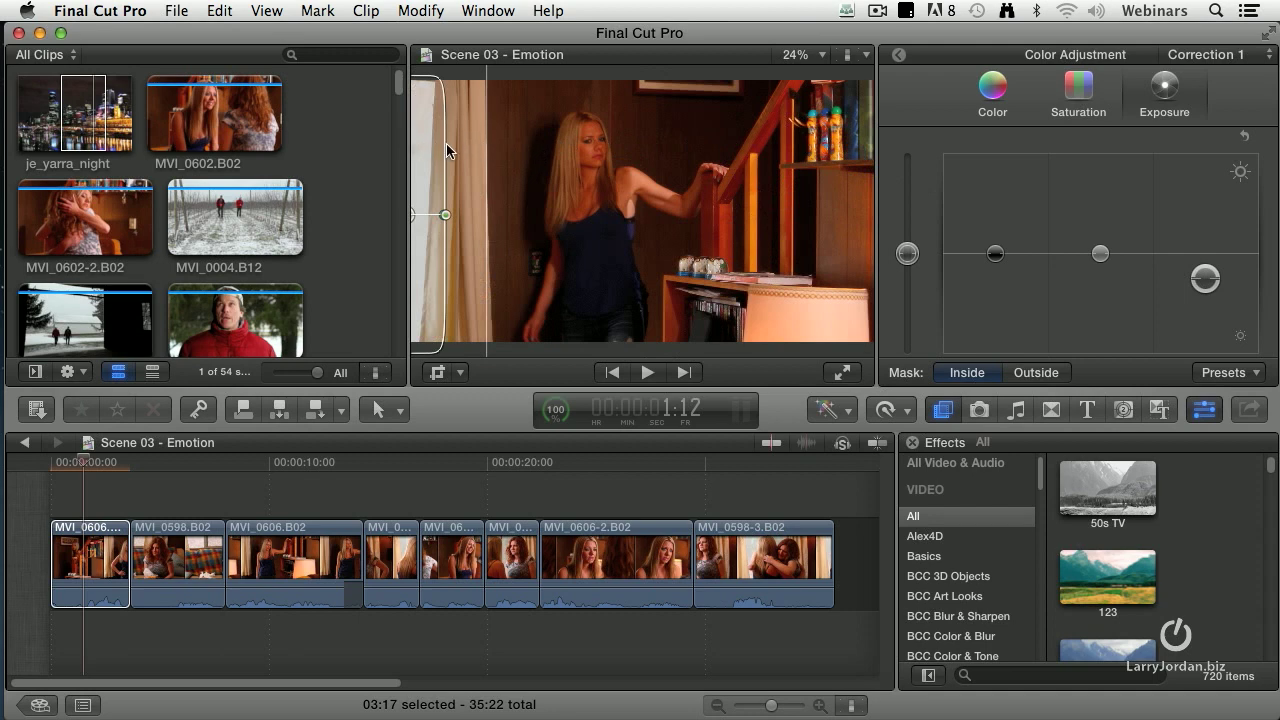
pyautogui.moveTo(460, 152)
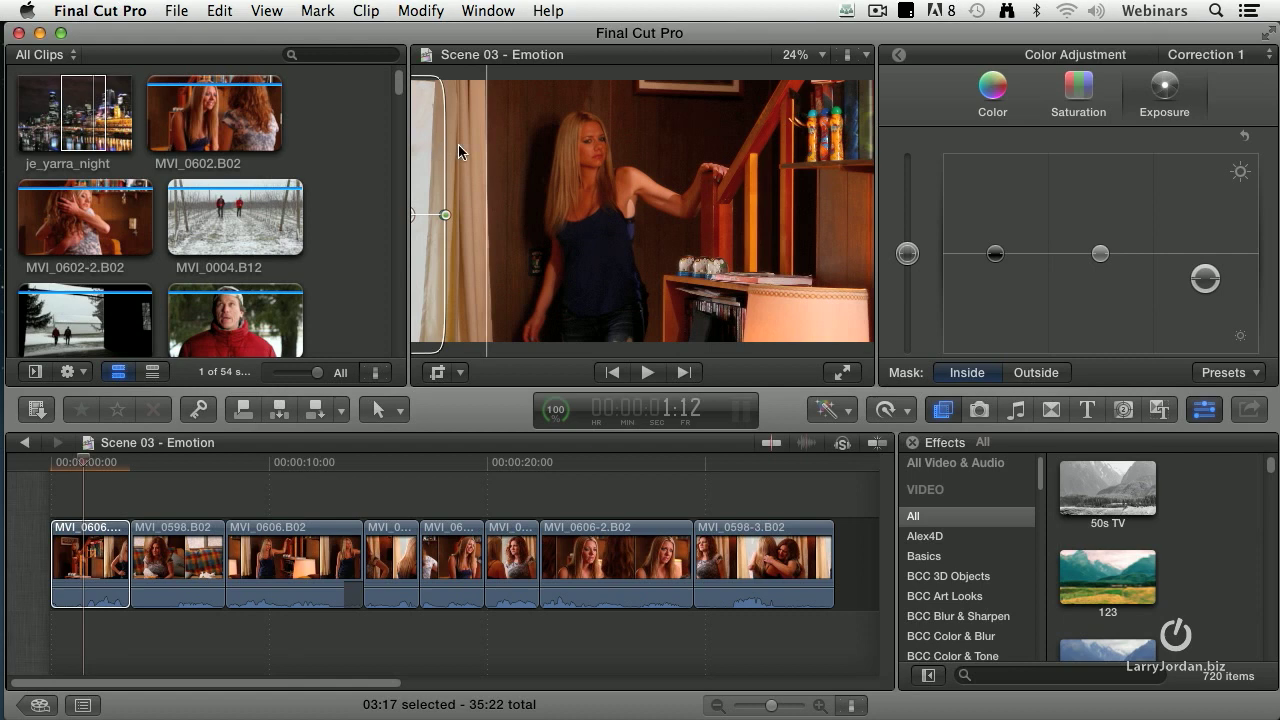
pyautogui.moveTo(436, 158)
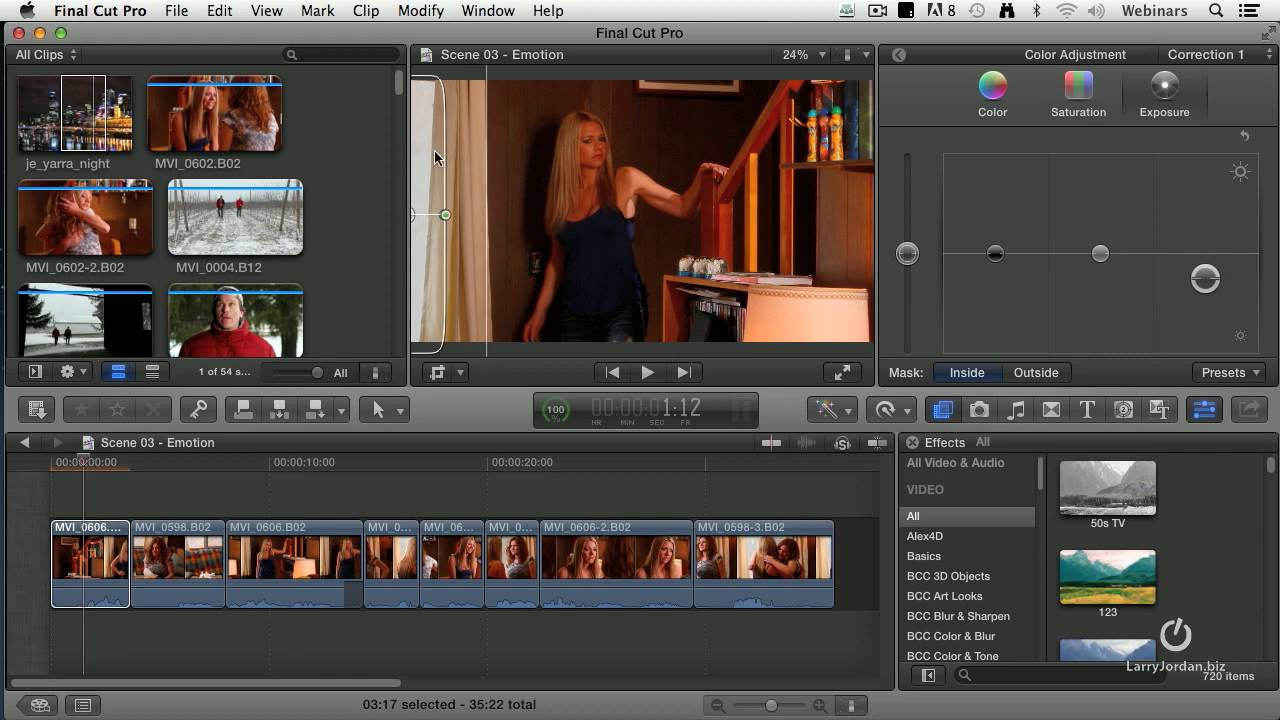
pyautogui.moveTo(784, 258)
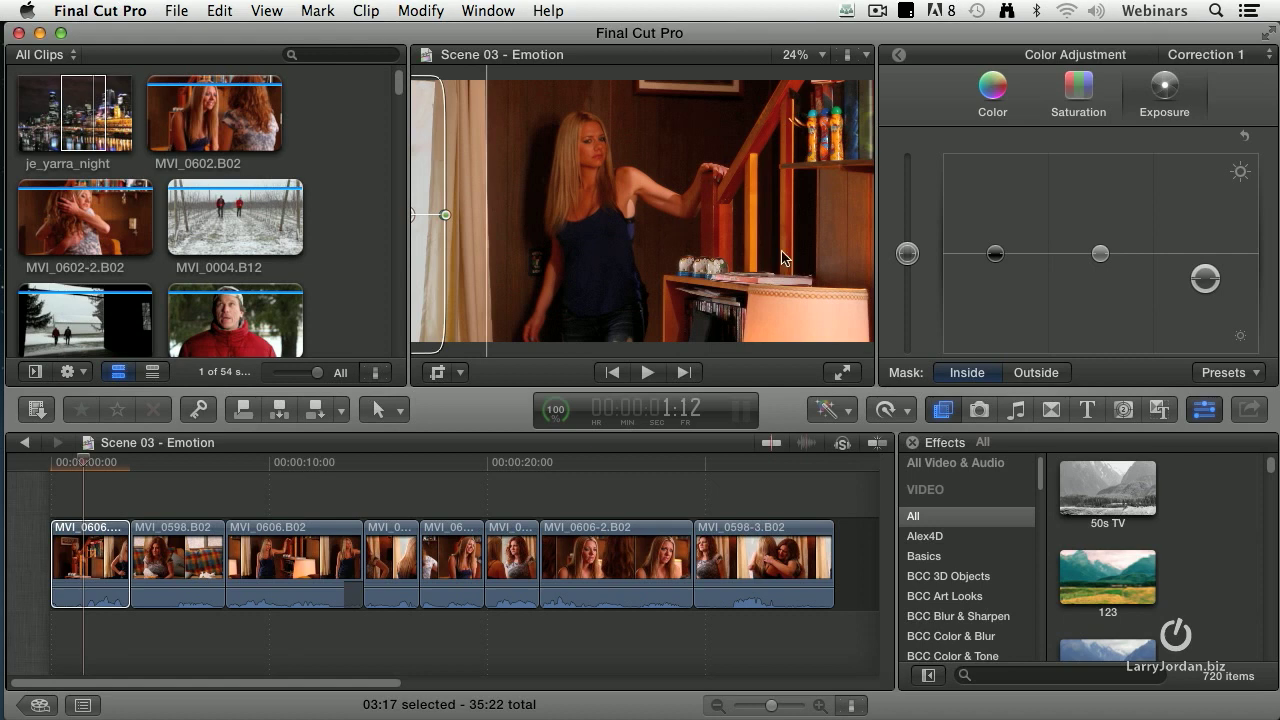
# Step: Set the mask to Outside and test midtone exposure up and down, settling slightly above center
pyautogui.click(1036, 372)
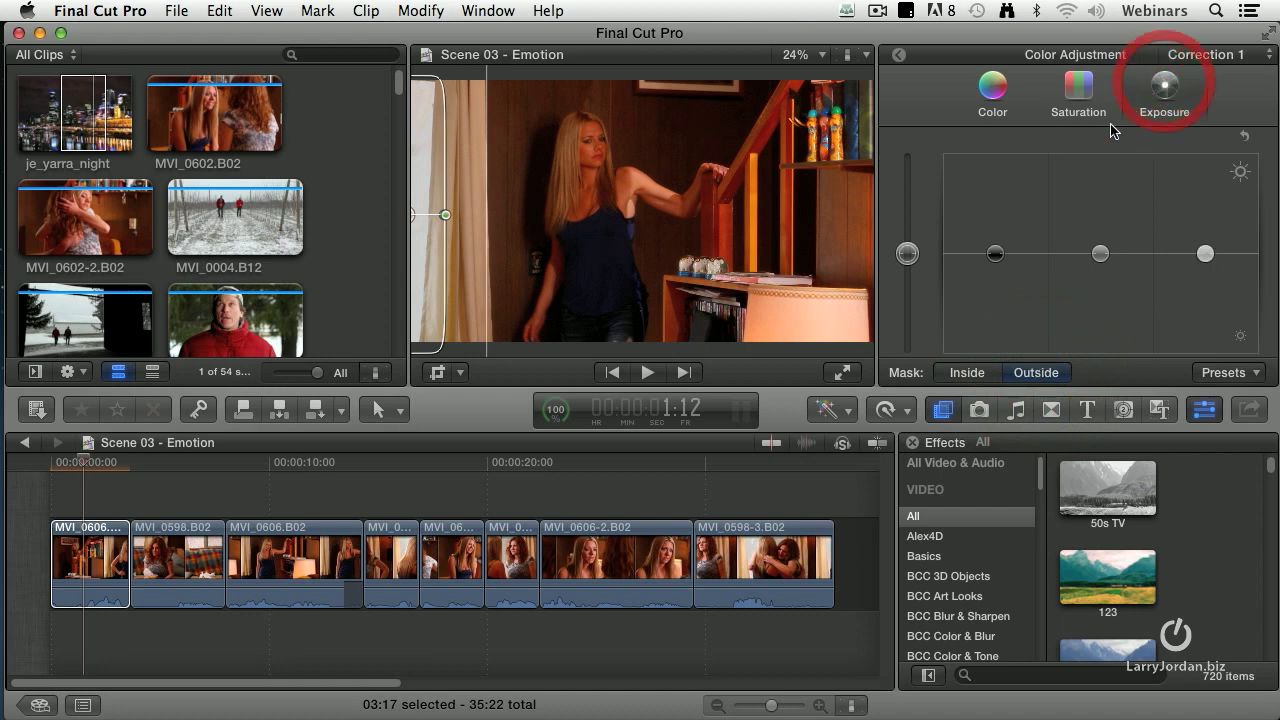
pyautogui.click(1100, 252)
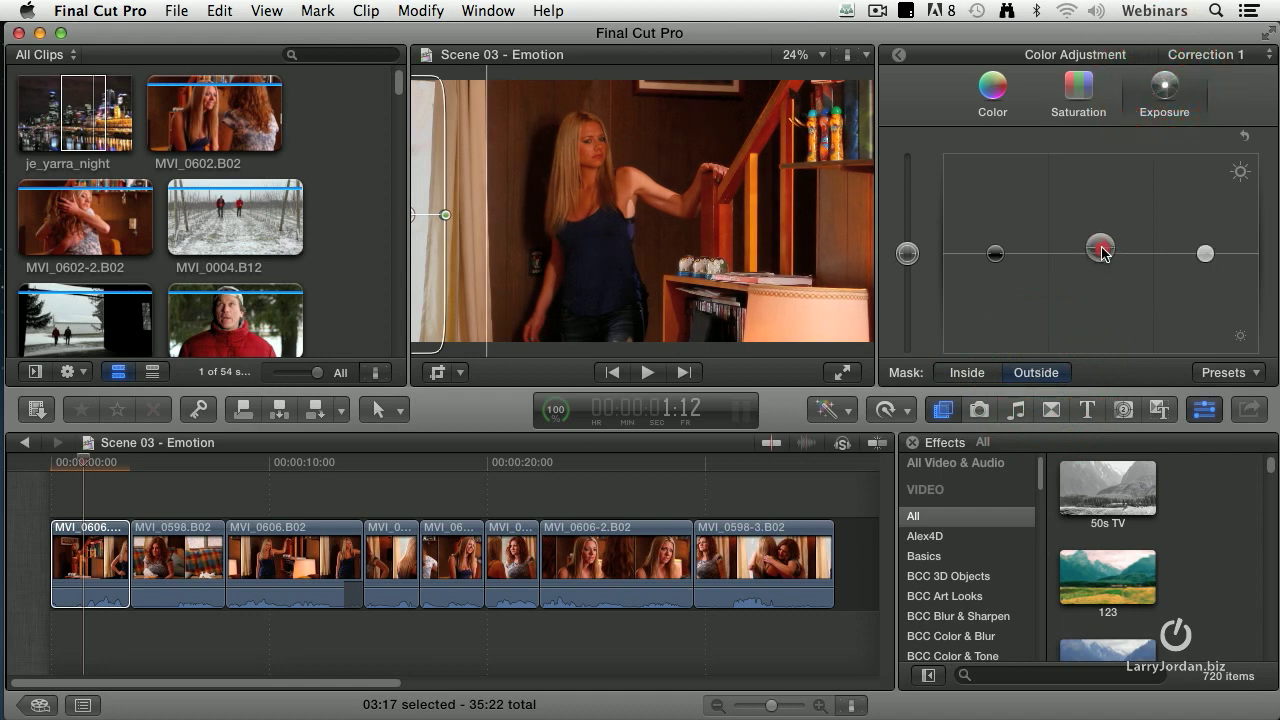
pyautogui.moveTo(1100, 250); pyautogui.dragTo(1100, 240)
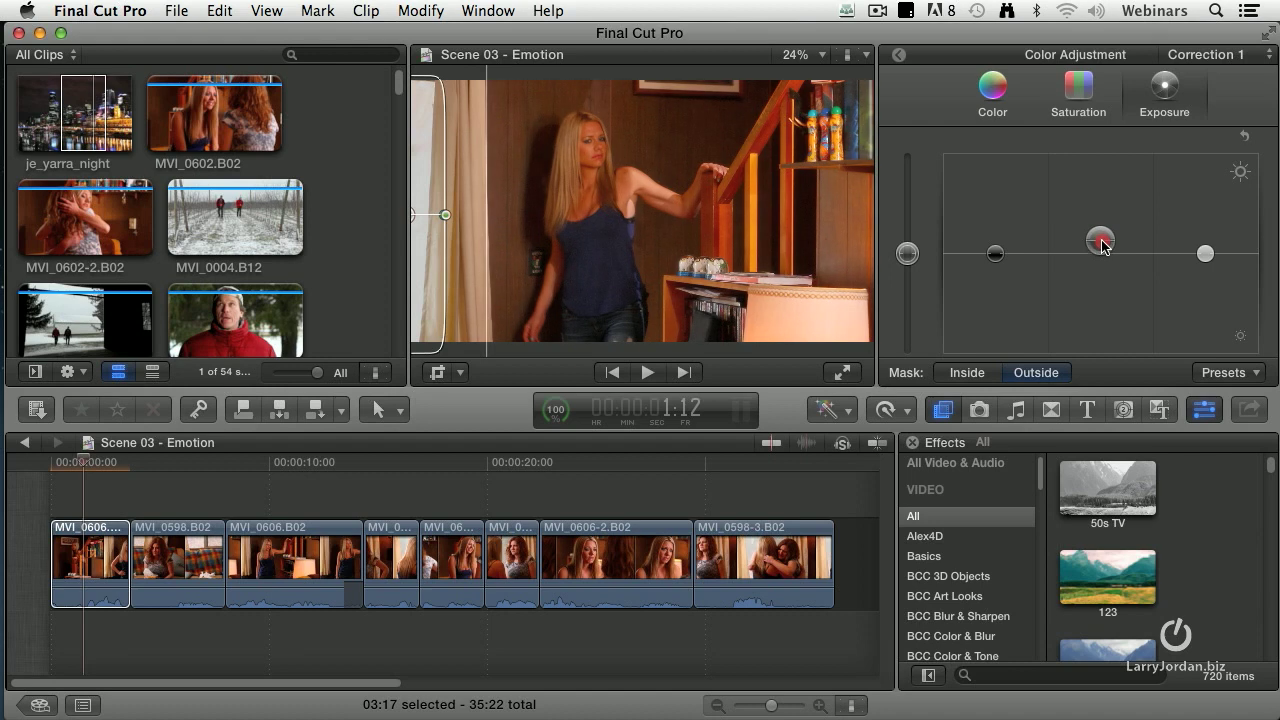
pyautogui.moveTo(1100, 240); pyautogui.dragTo(1100, 190)
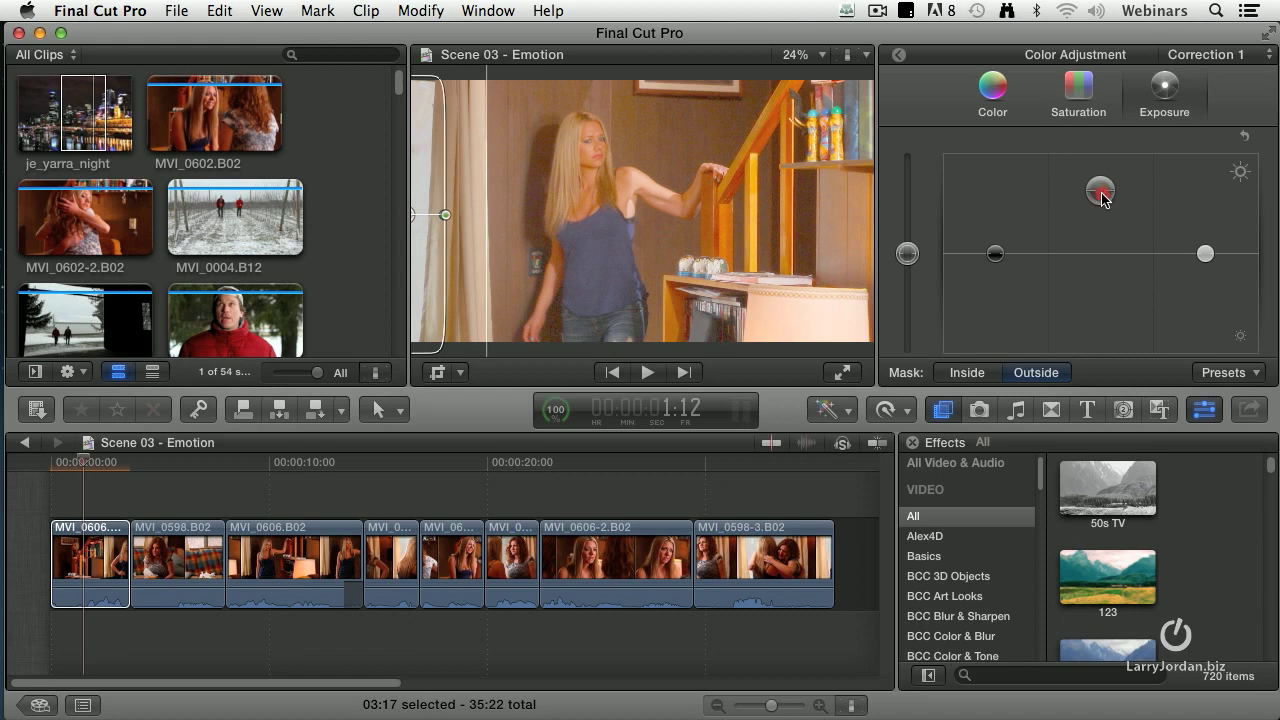
pyautogui.moveTo(1100, 190); pyautogui.dragTo(1100, 268)
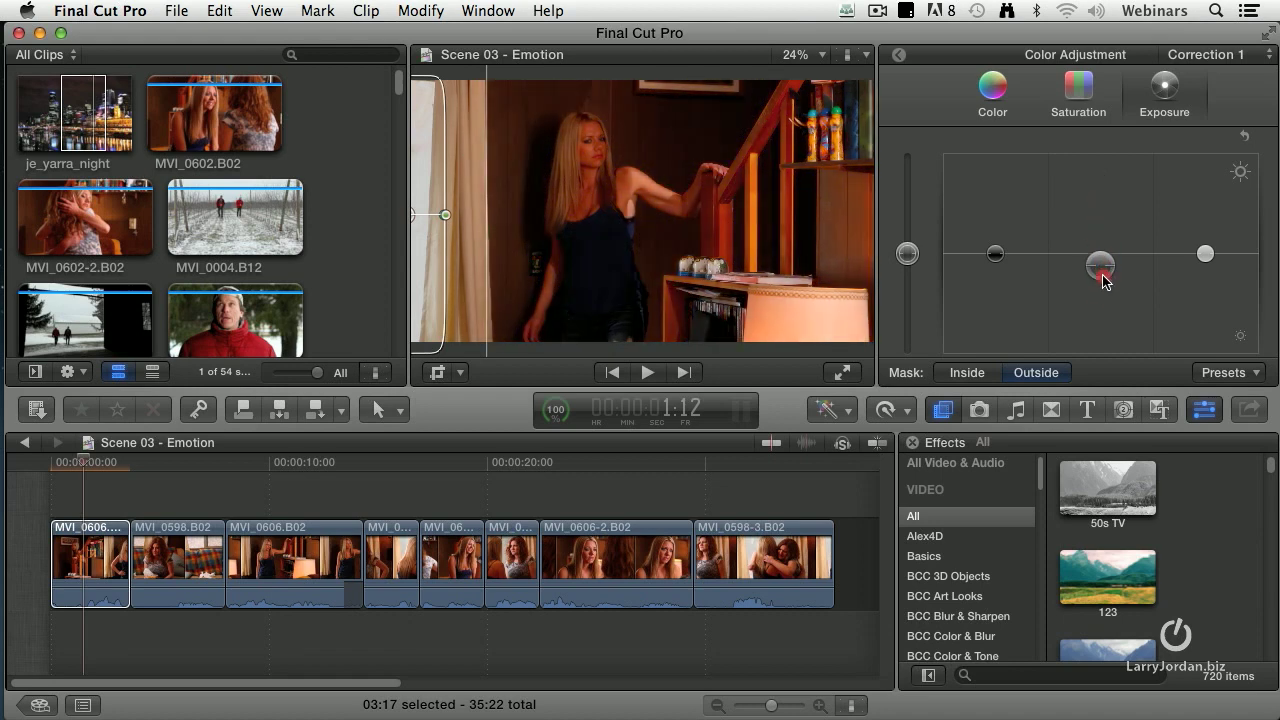
pyautogui.moveTo(1100, 268); pyautogui.dragTo(1100, 312)
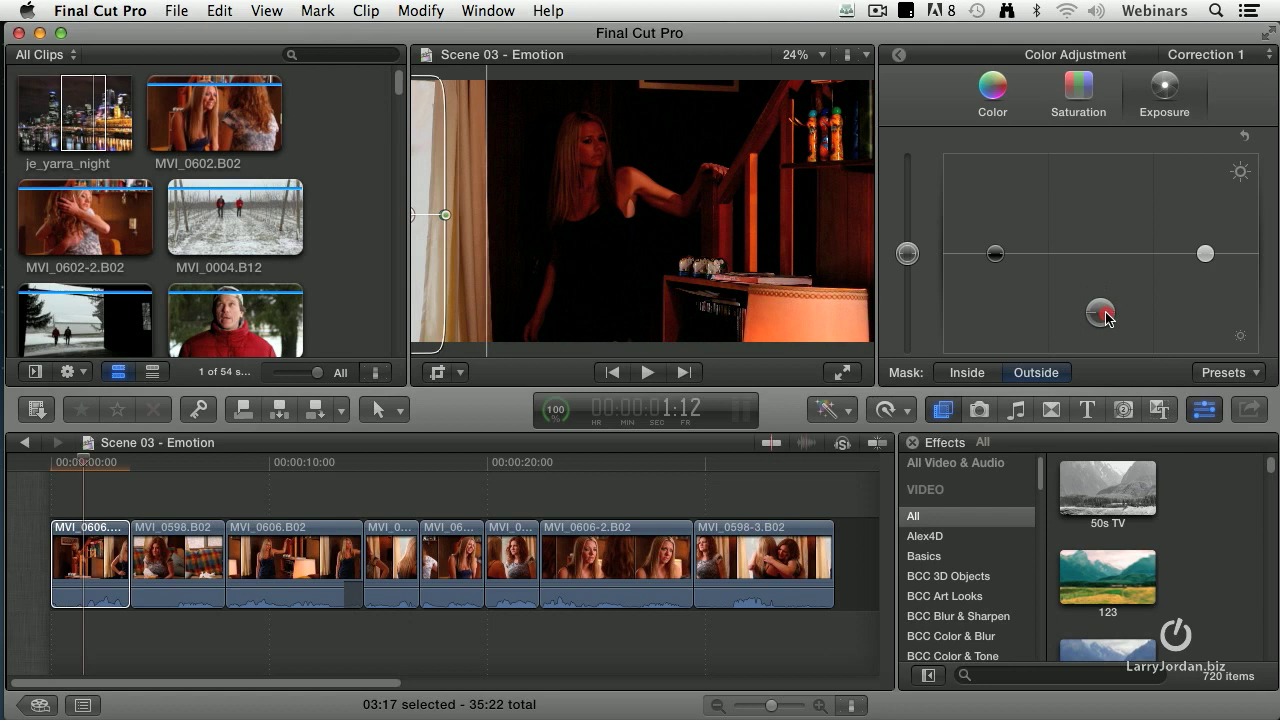
pyautogui.moveTo(1100, 312); pyautogui.dragTo(1100, 252)
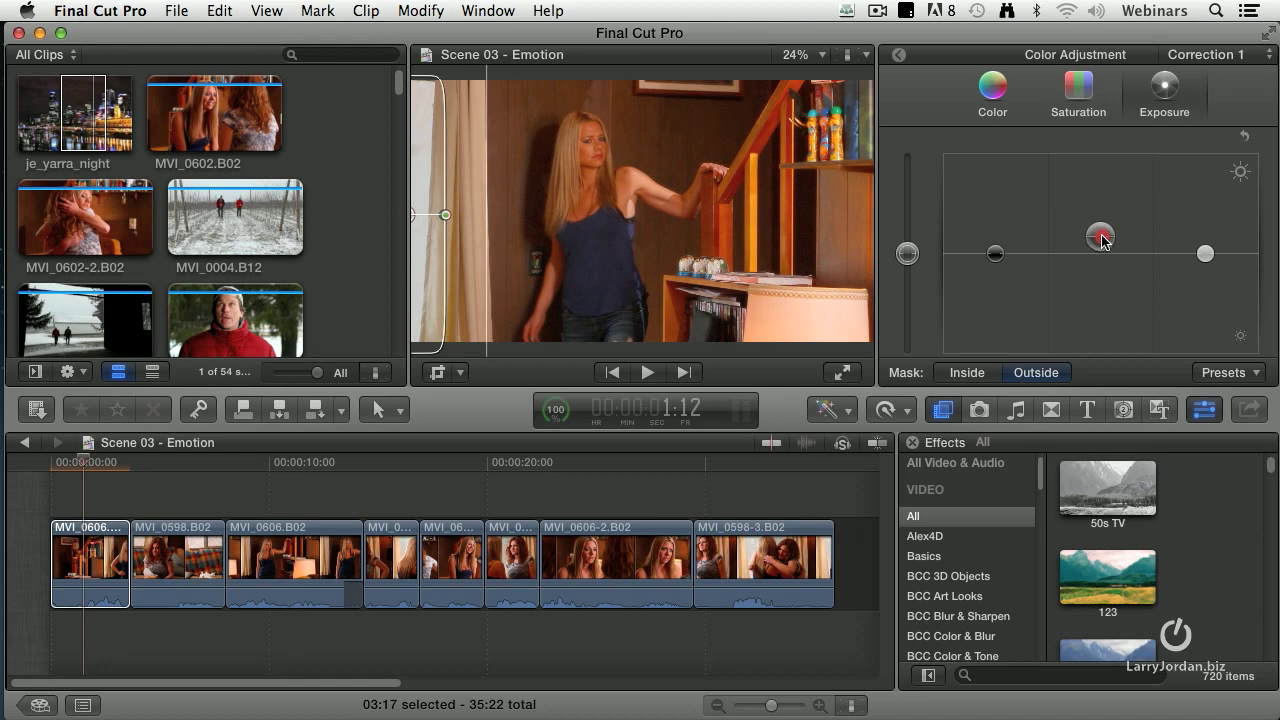
pyautogui.moveTo(1100, 236); pyautogui.dragTo(1100, 252)
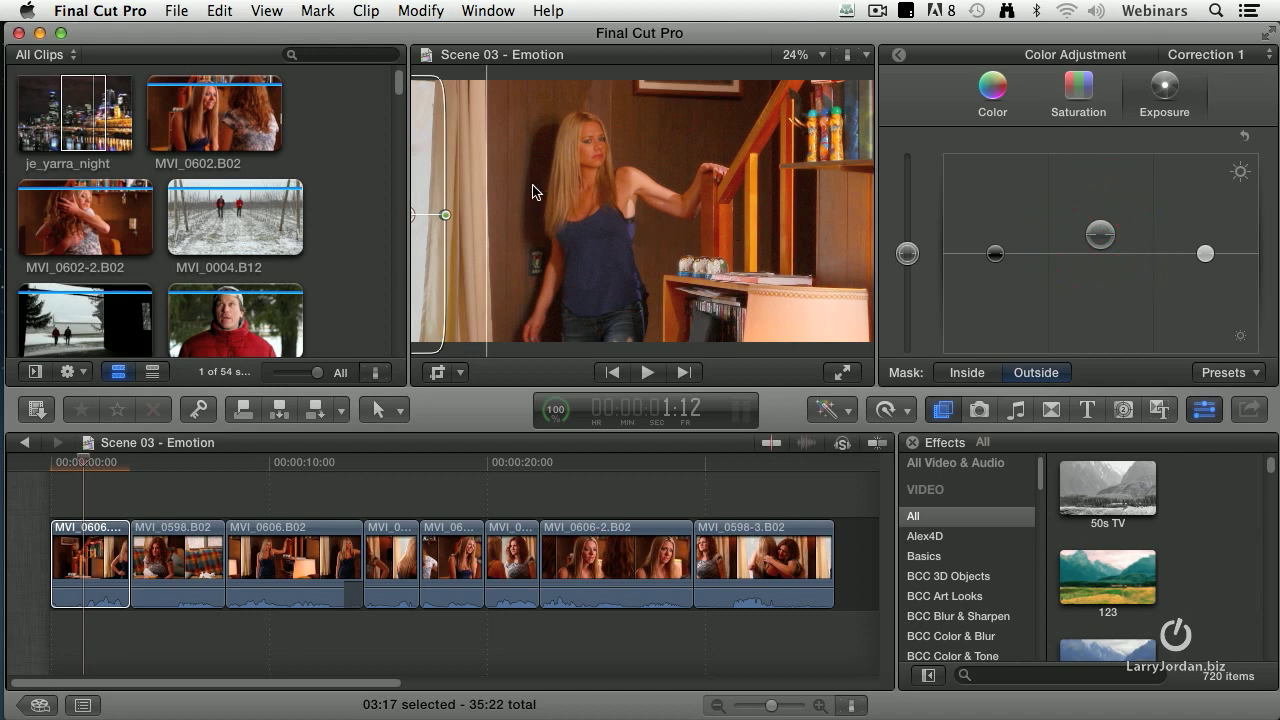
pyautogui.moveTo(822, 332)
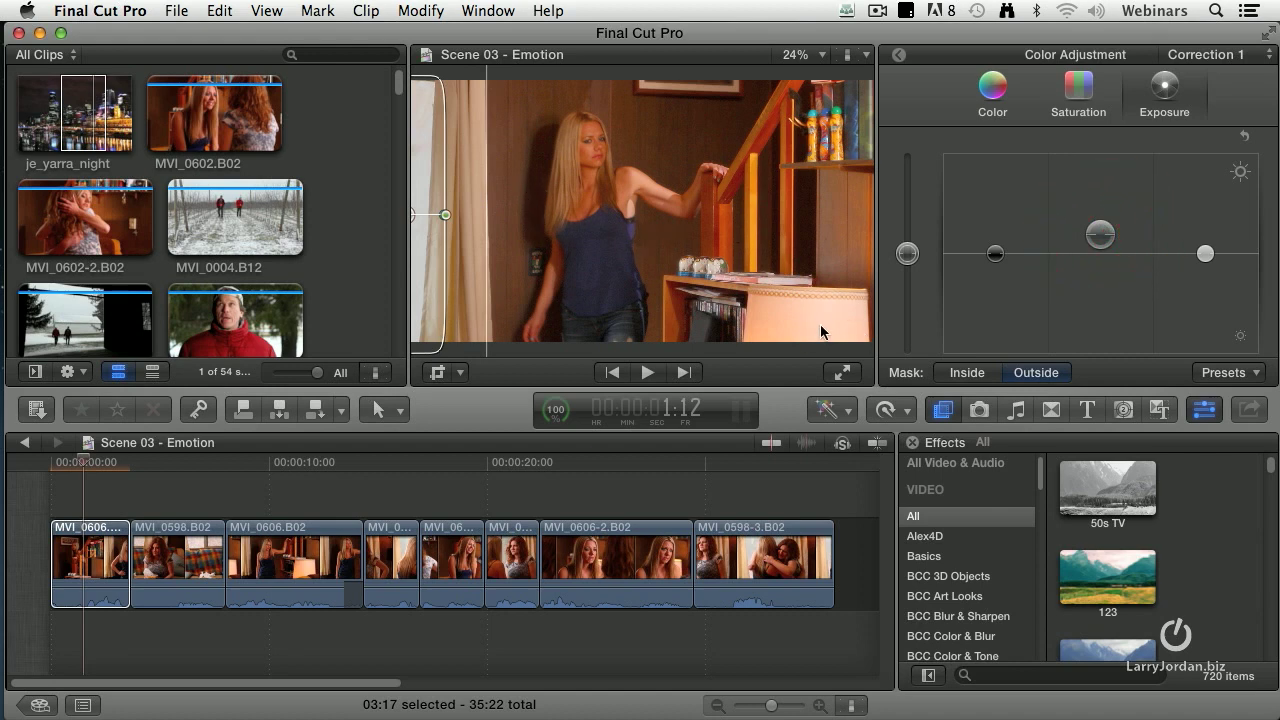
pyautogui.moveTo(868, 94)
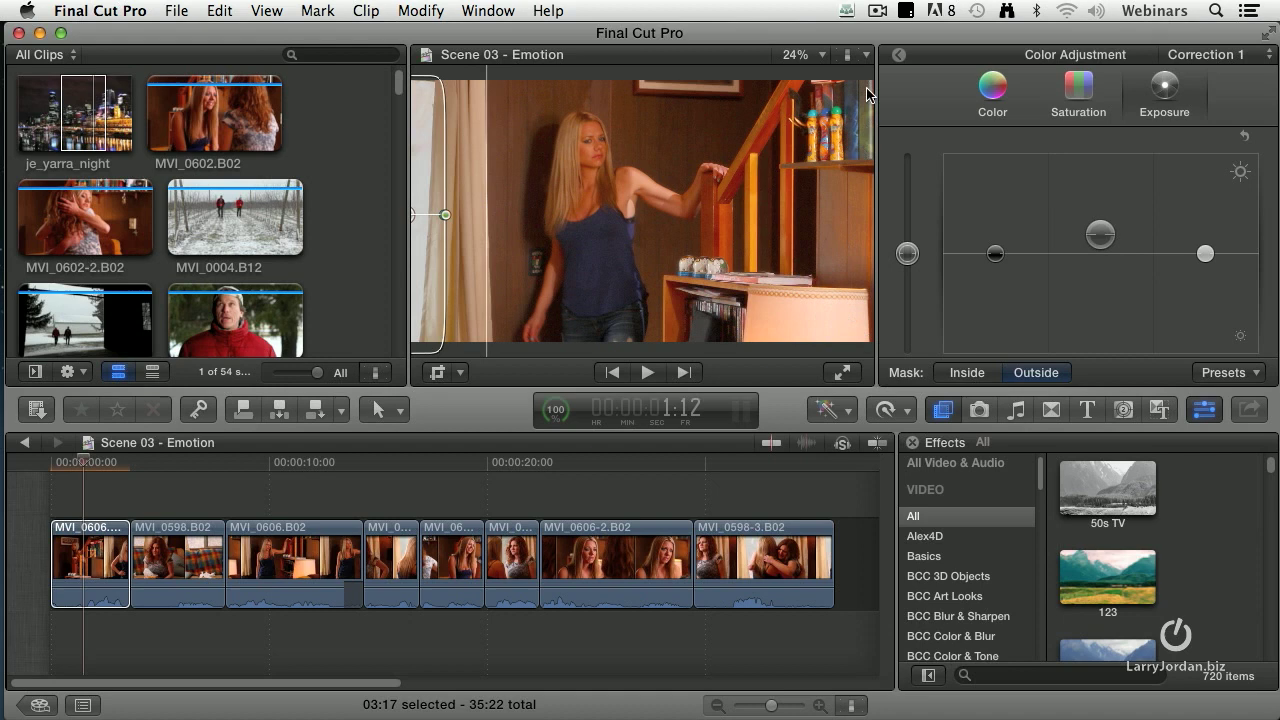
# Step: Select Correction 2 and lower its masked highlights to tone down the lamp
pyautogui.click(108, 462)
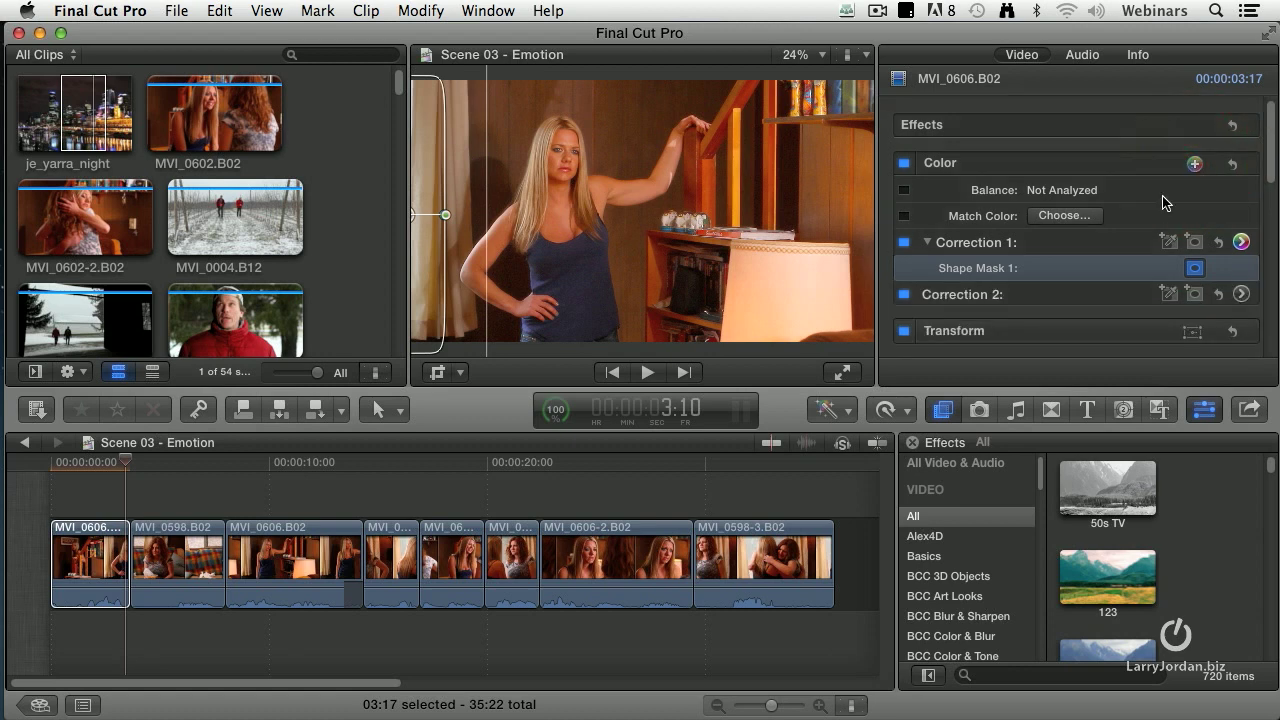
pyautogui.click(960, 294)
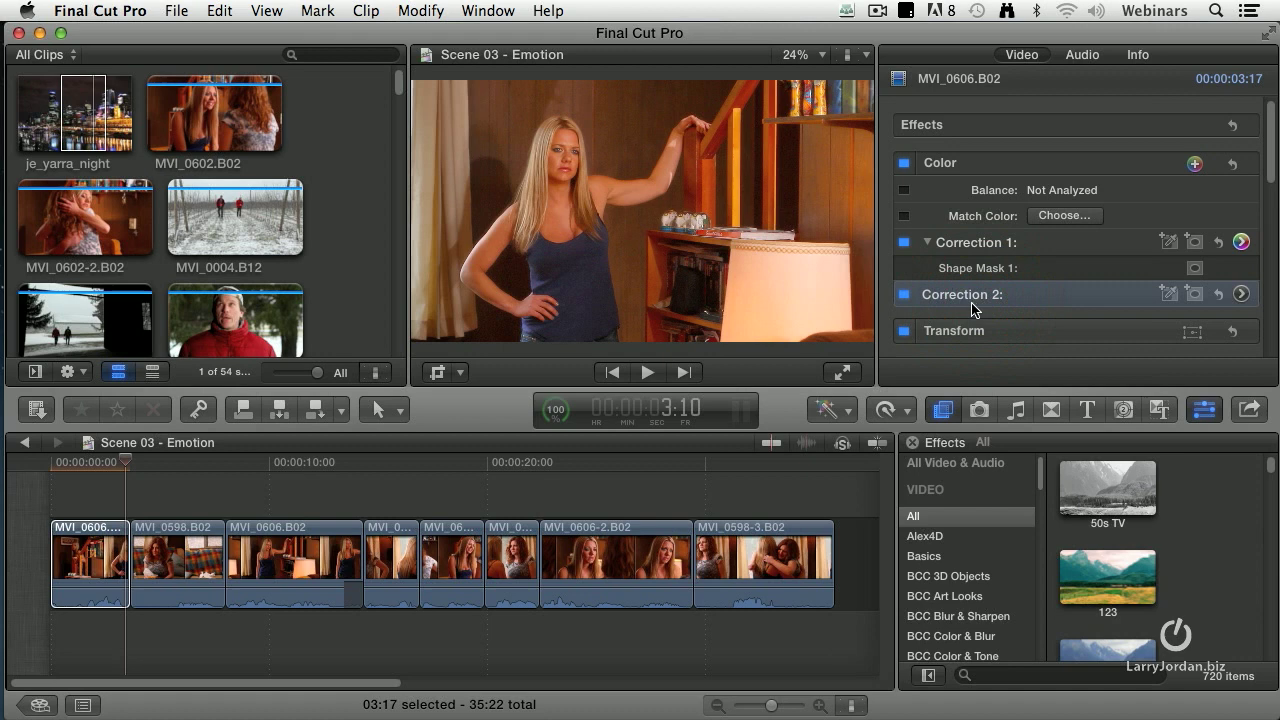
pyautogui.moveTo(1190, 308)
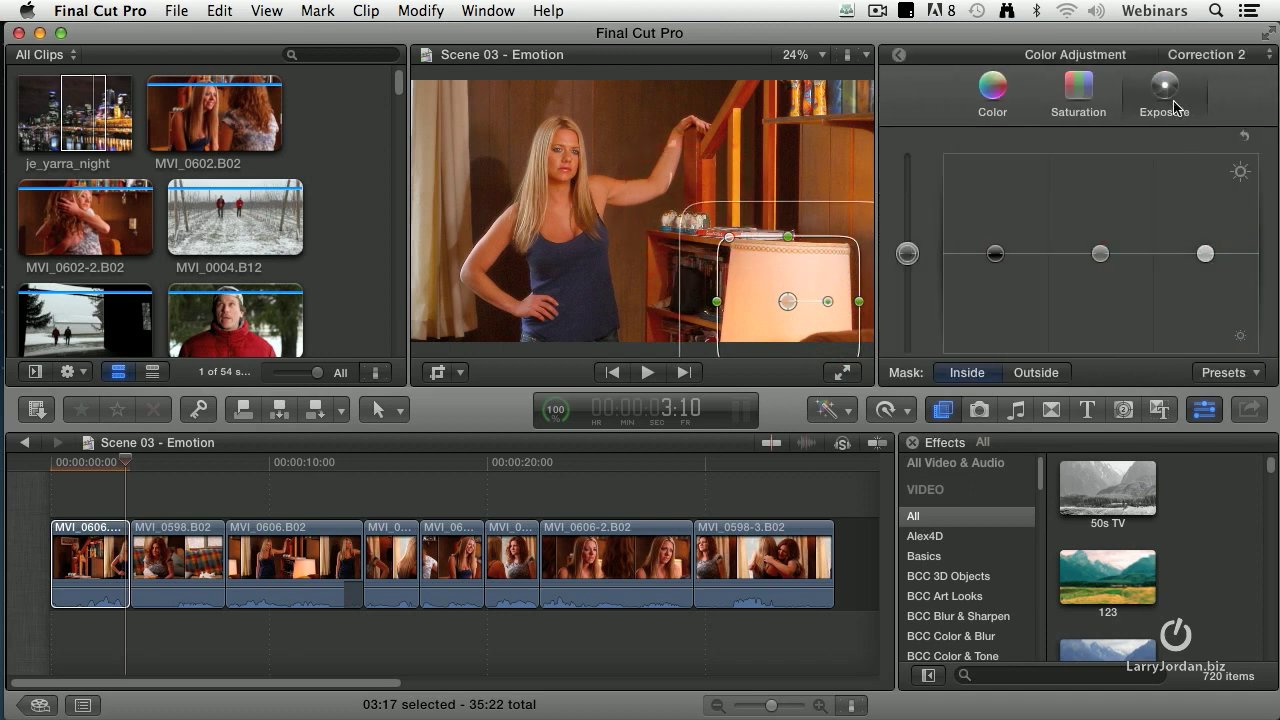
pyautogui.moveTo(1204, 252); pyautogui.dragTo(1208, 262)
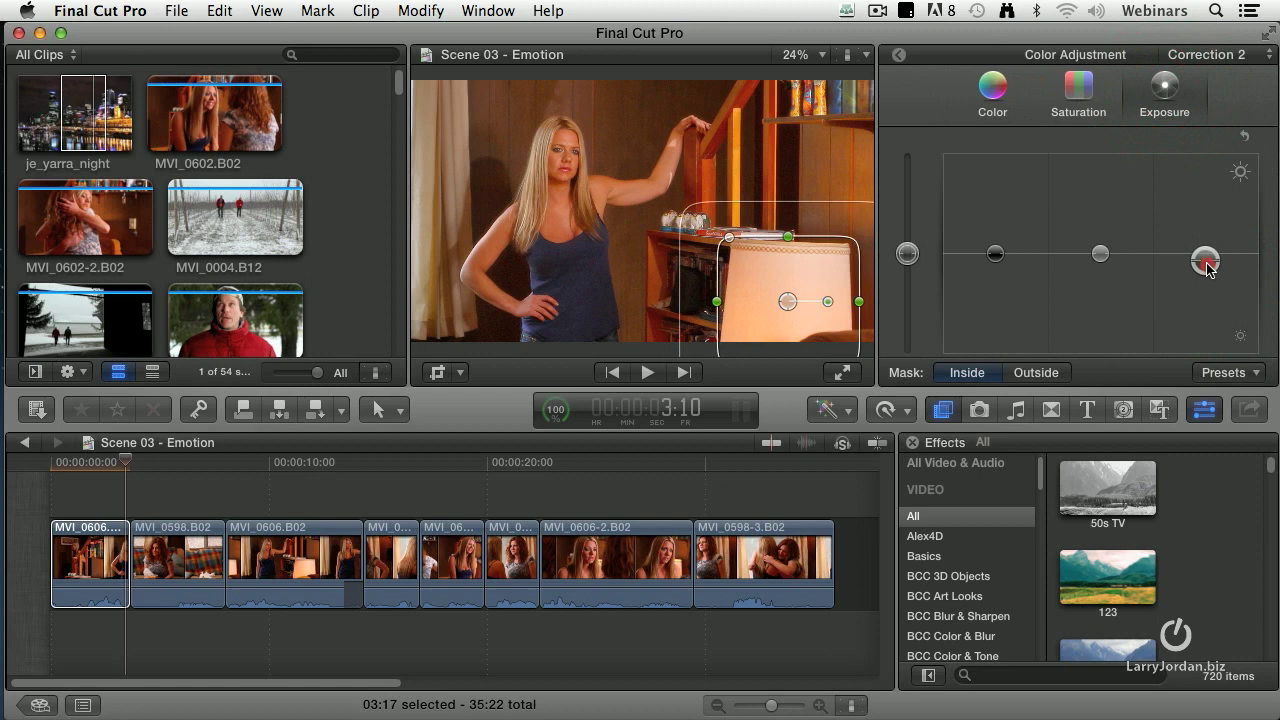
pyautogui.moveTo(1204, 260); pyautogui.dragTo(1204, 288)
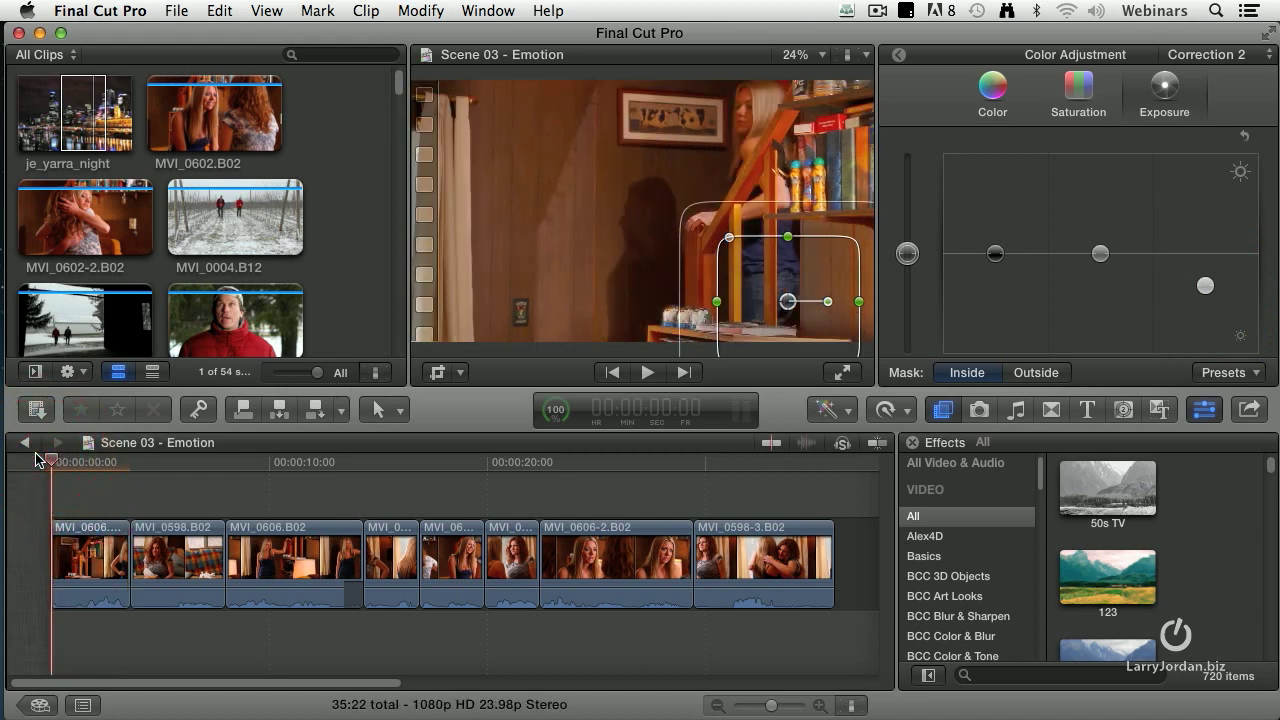
# Step: Move the playhead to the middle and a later point of the shot to check the lamp mask
pyautogui.click(648, 372)
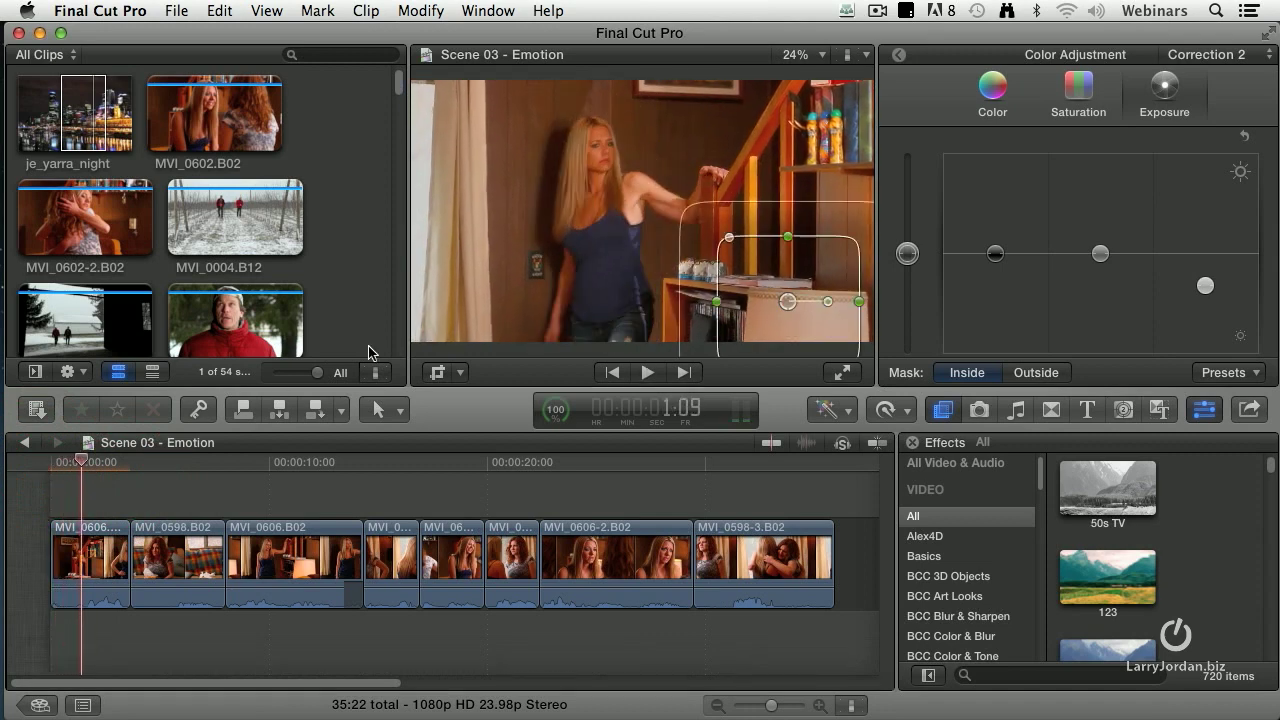
pyautogui.moveTo(660, 198)
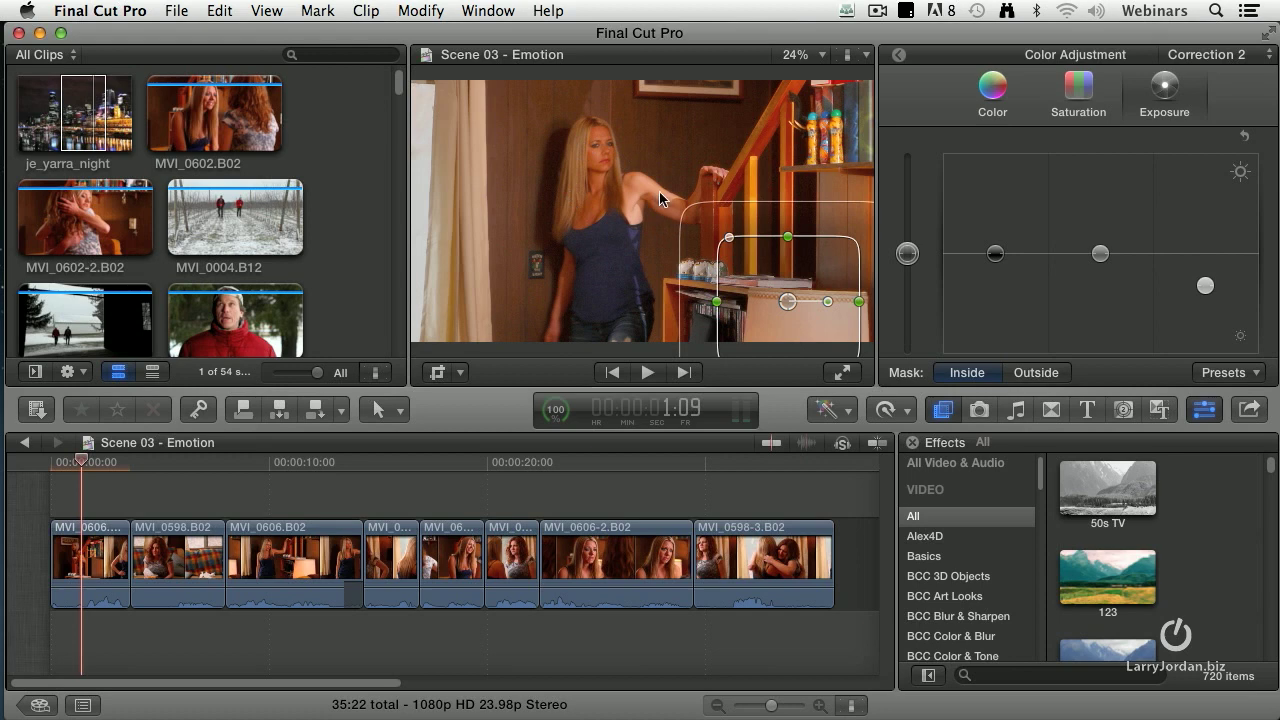
pyautogui.moveTo(824, 98)
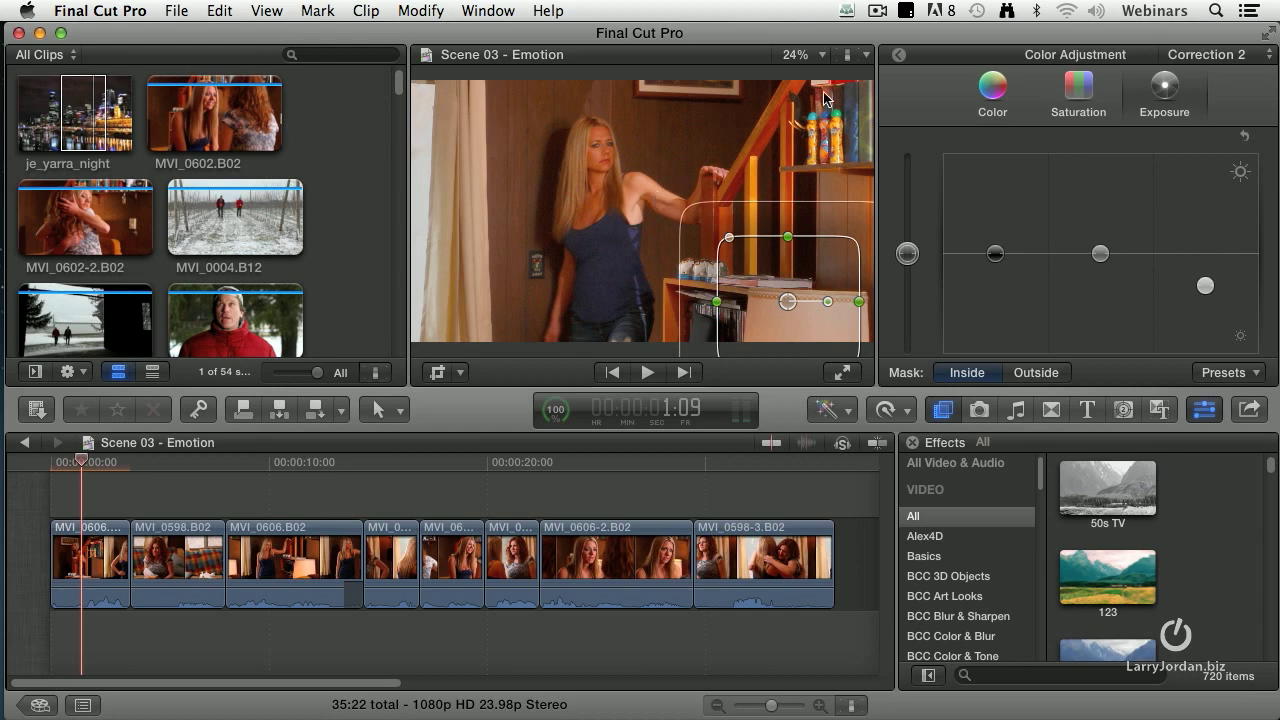
pyautogui.moveTo(598, 196)
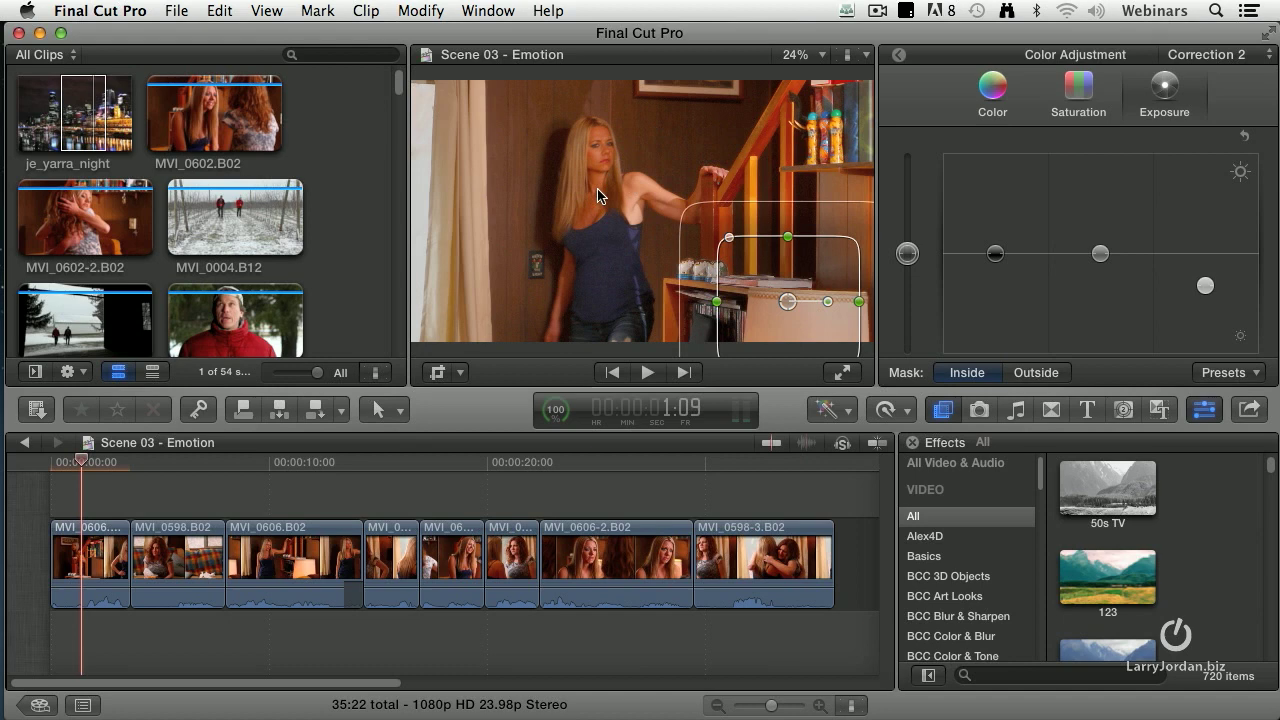
pyautogui.moveTo(590, 204)
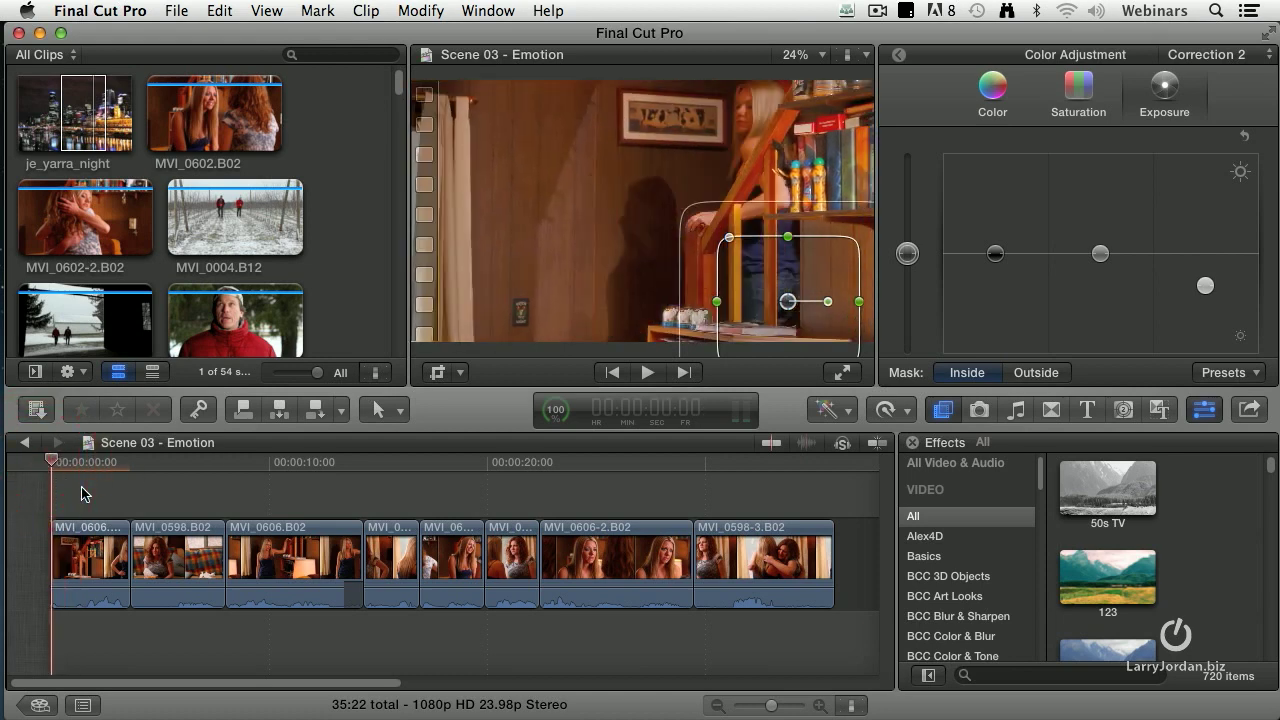
pyautogui.click(648, 372)
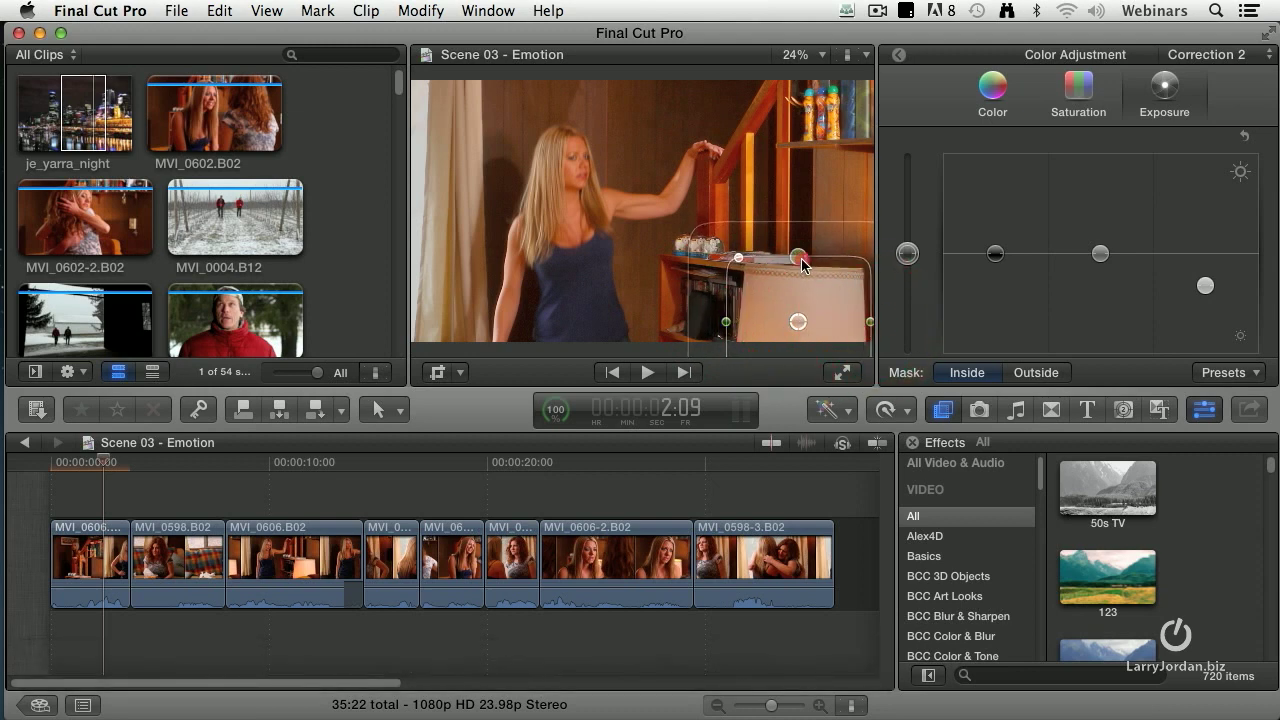
# Step: Nudge the lamp mask, return to the shot start and select clip MVI_0598.B02
pyautogui.moveTo(798, 256); pyautogui.dragTo(804, 272)
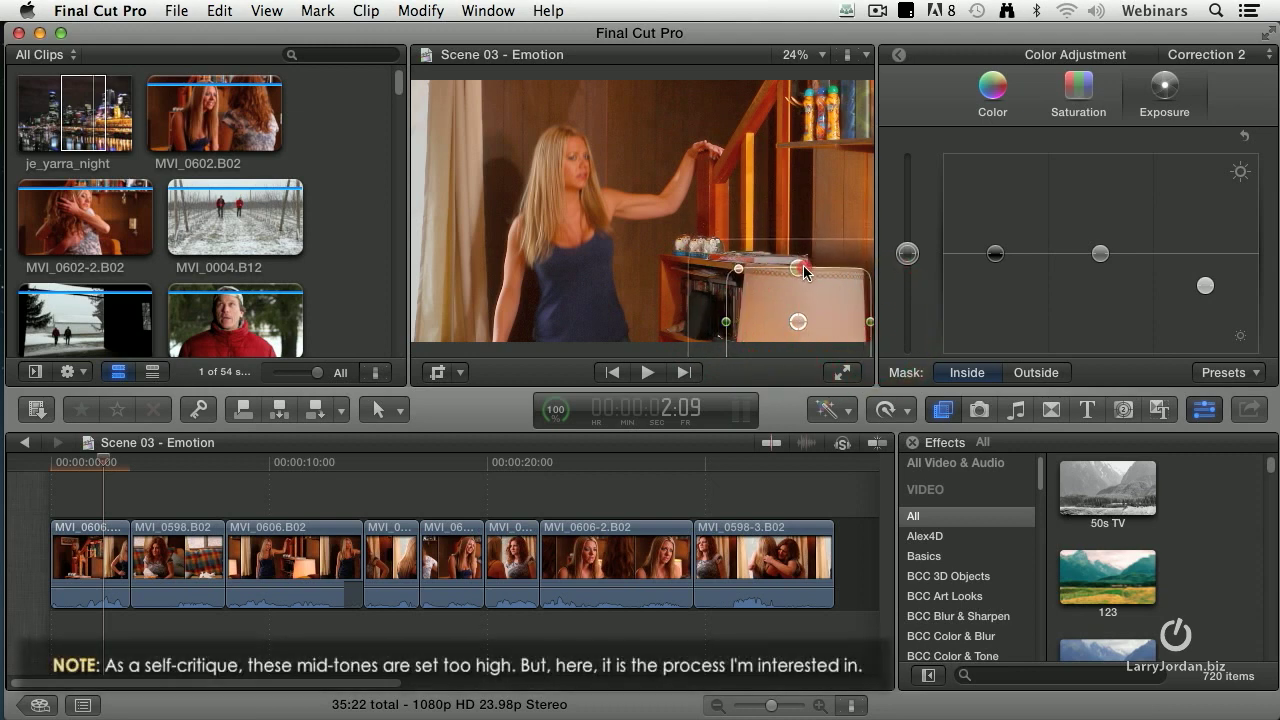
pyautogui.click(48, 462)
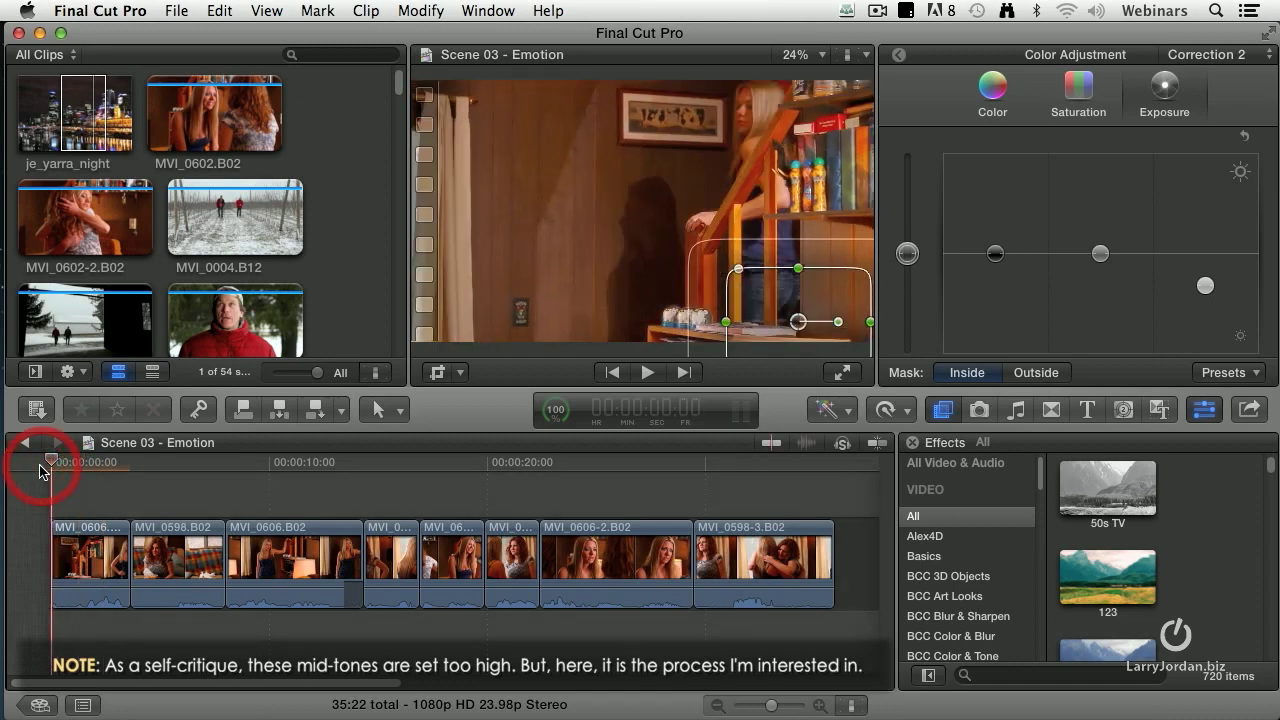
pyautogui.click(648, 372)
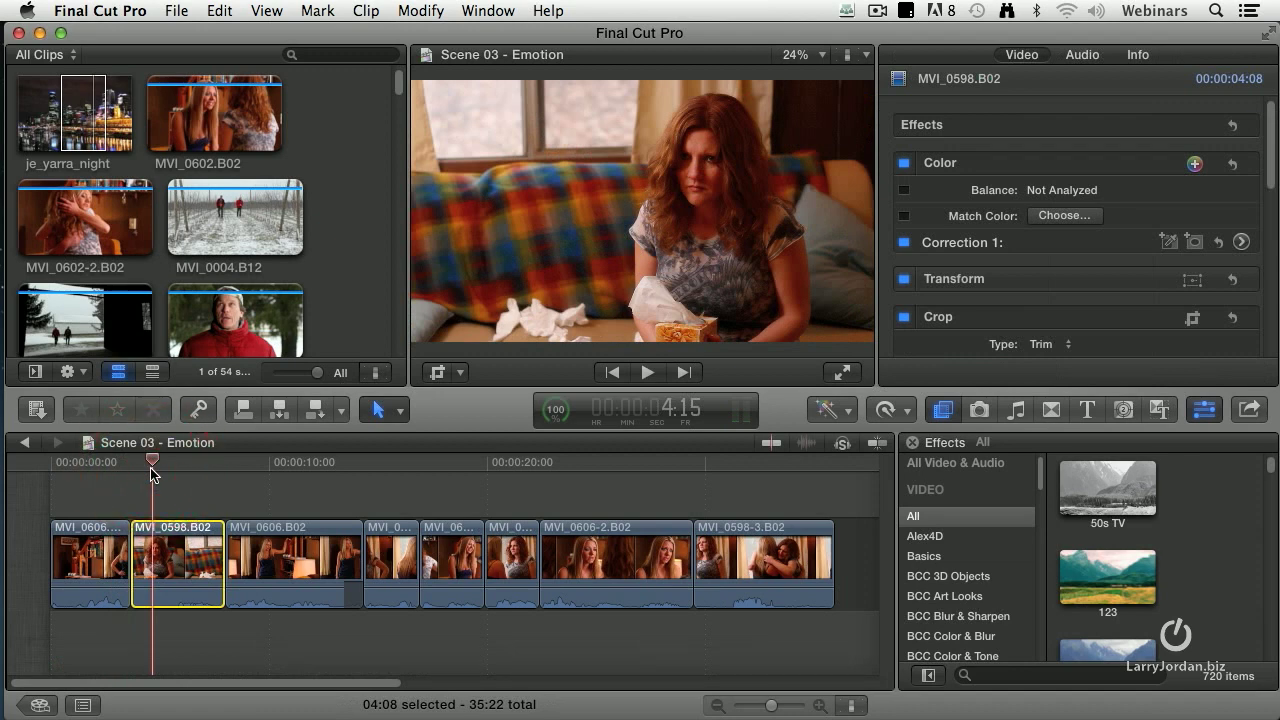
pyautogui.moveTo(530, 126)
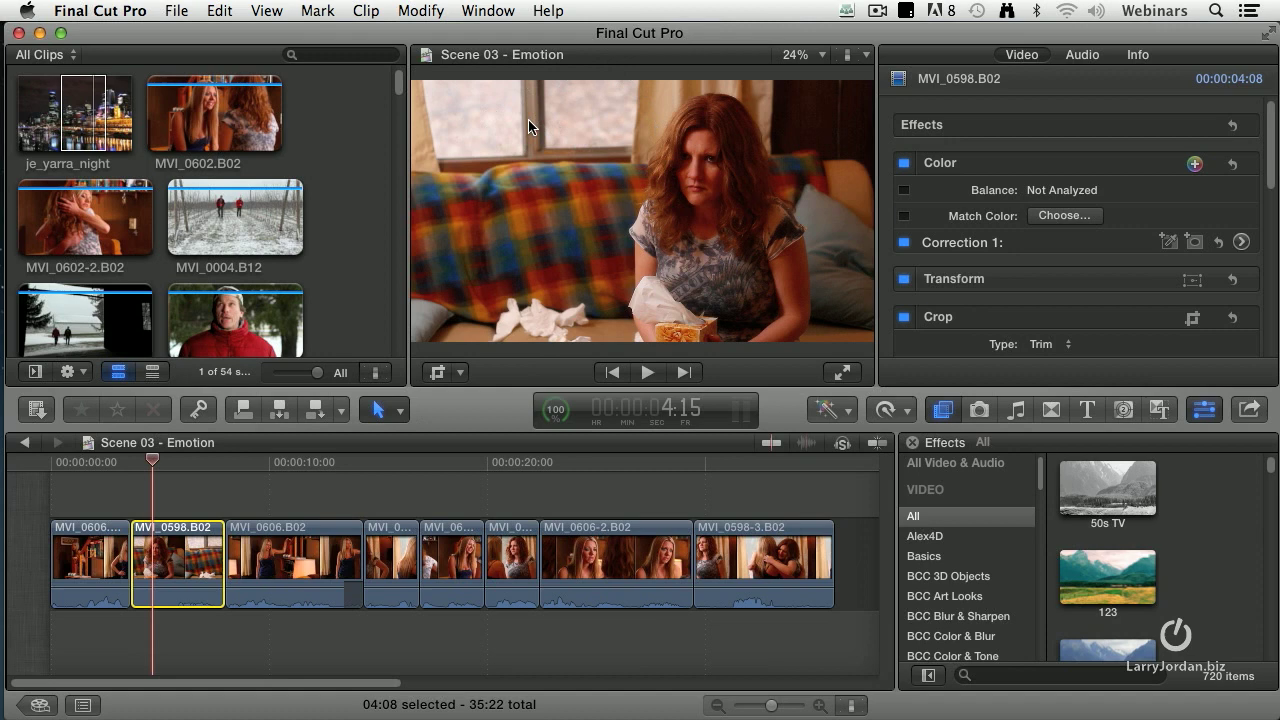
pyautogui.moveTo(544, 336)
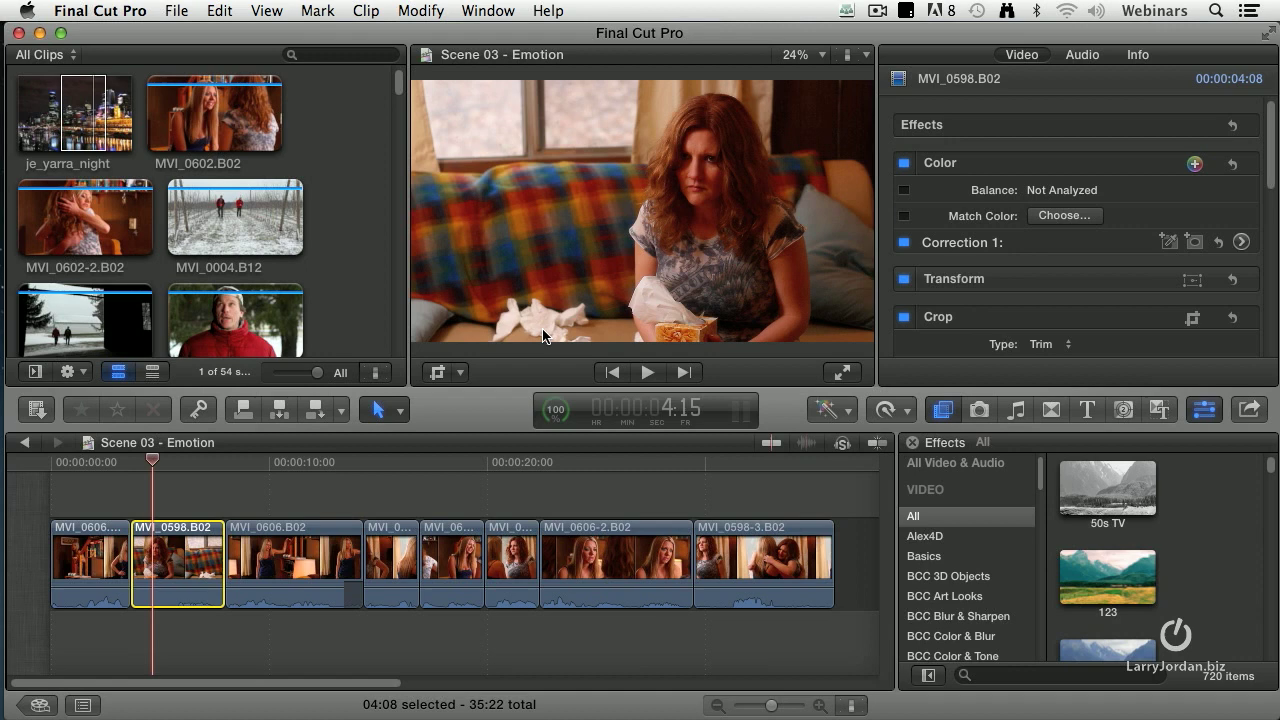
pyautogui.moveTo(488, 120)
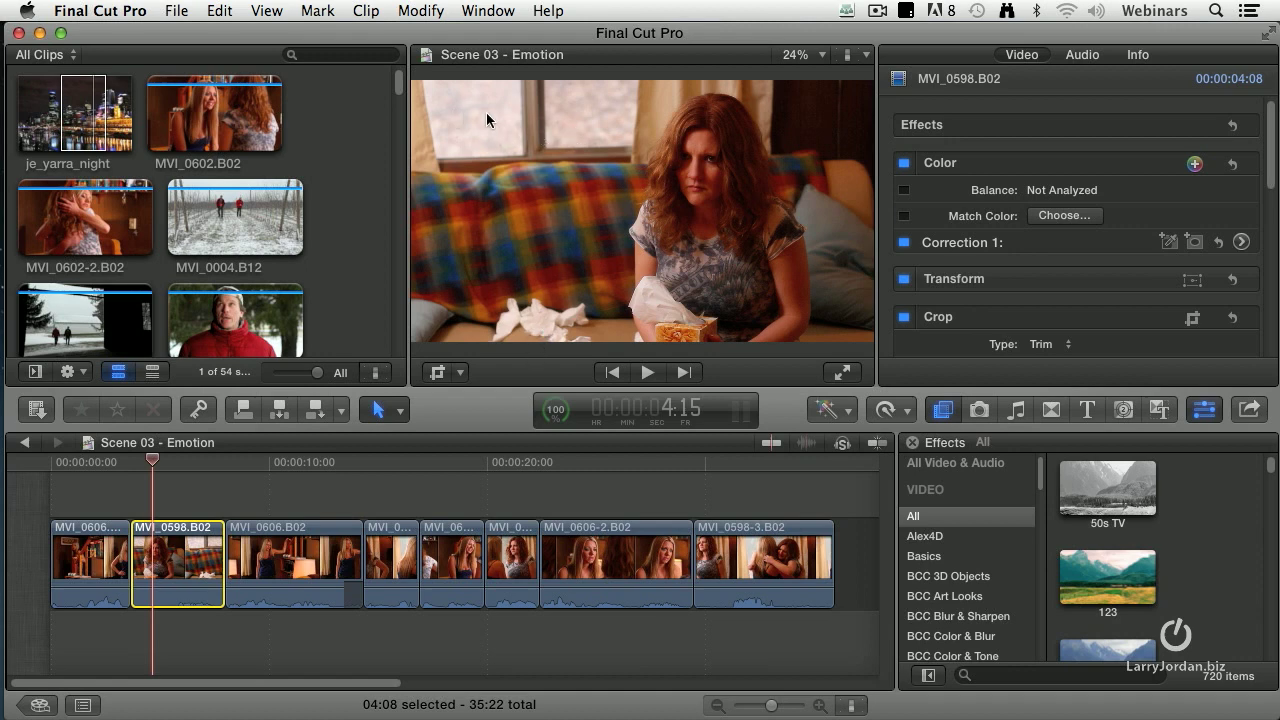
pyautogui.moveTo(528, 292)
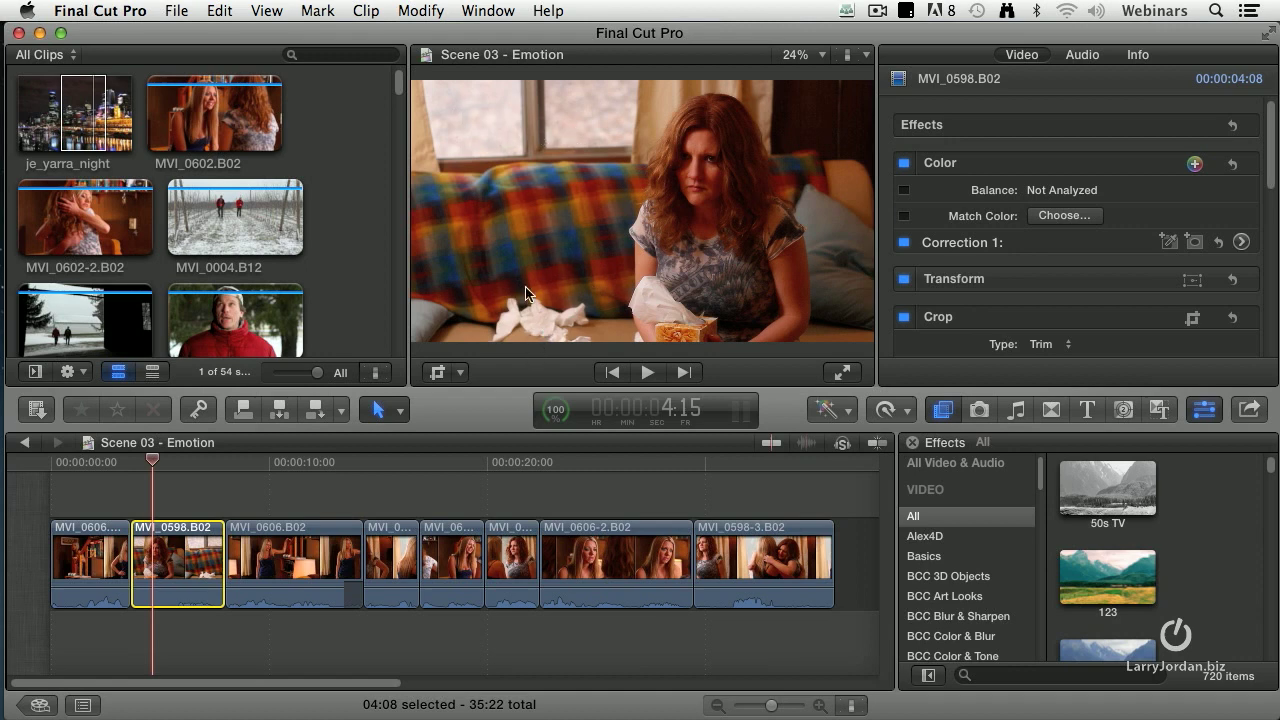
pyautogui.moveTo(724, 216)
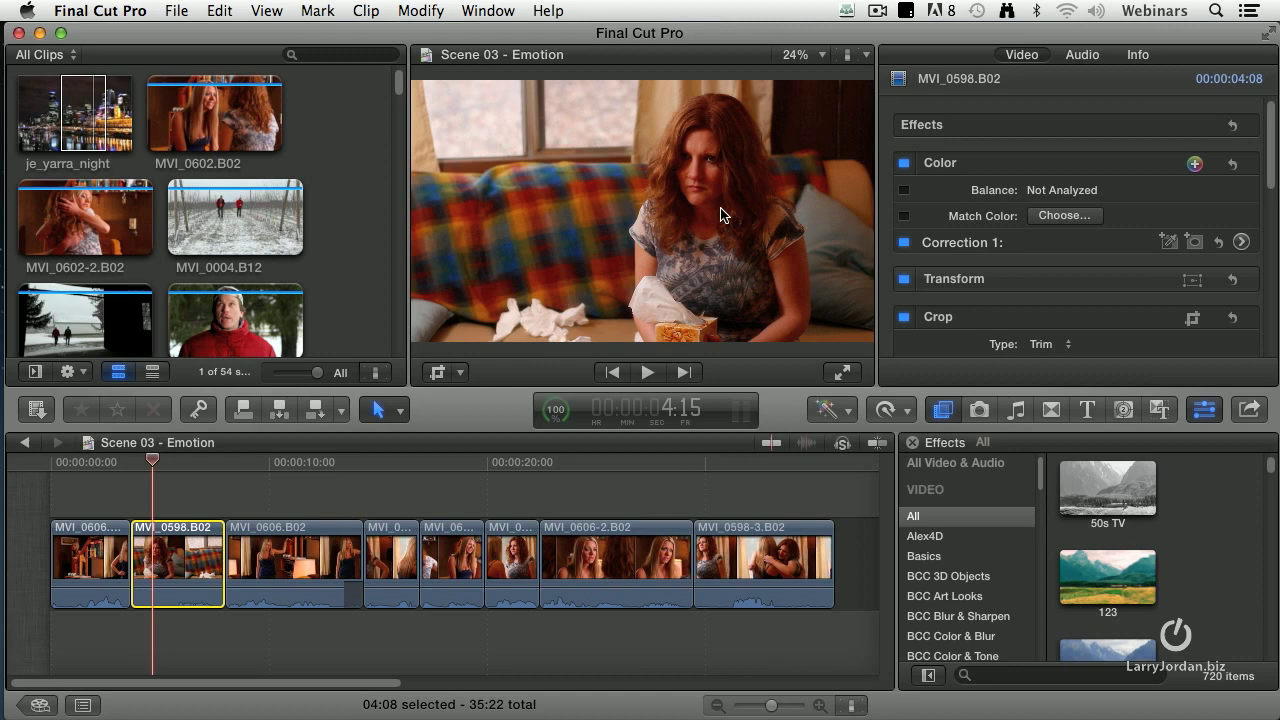
pyautogui.moveTo(536, 124)
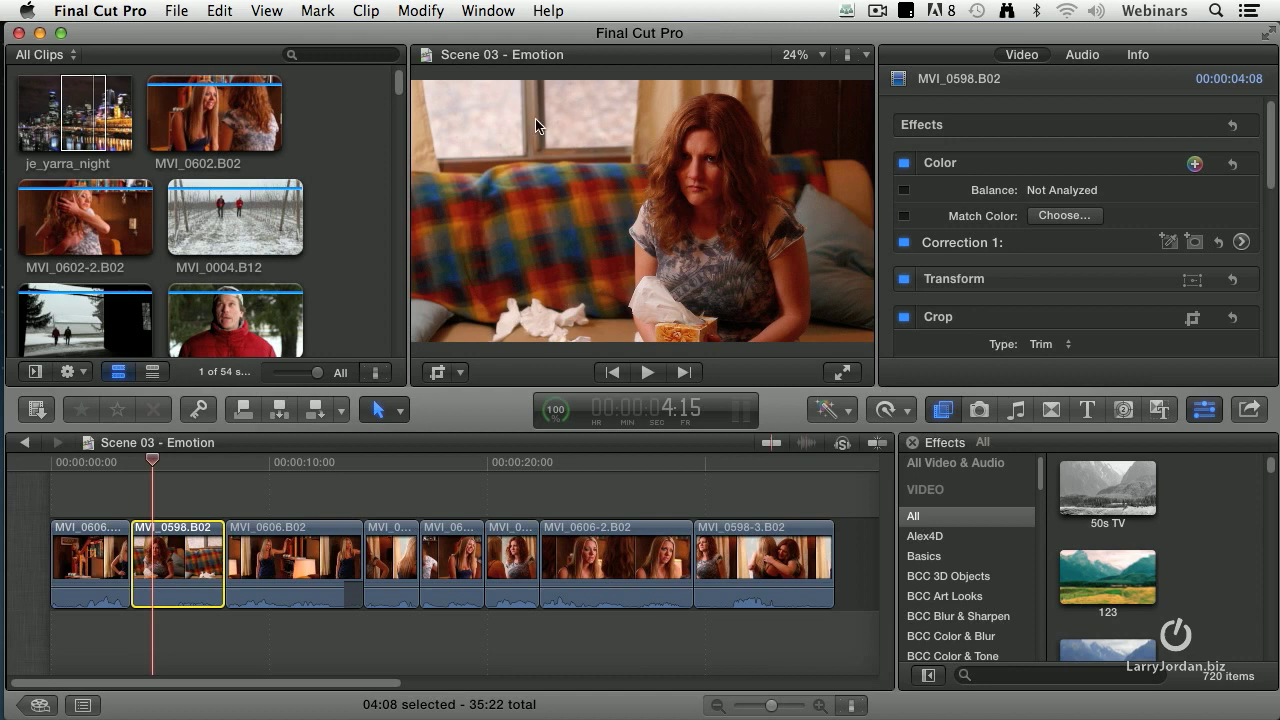
pyautogui.moveTo(724, 240)
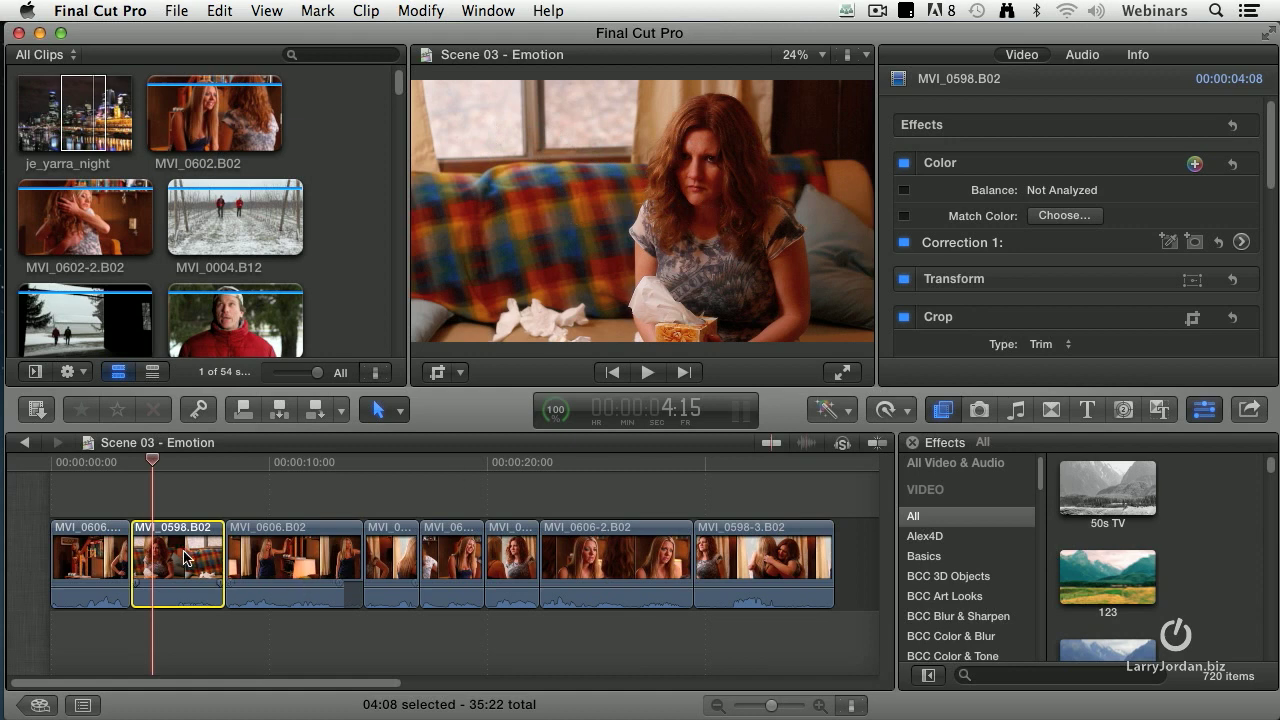
pyautogui.moveTo(938, 172)
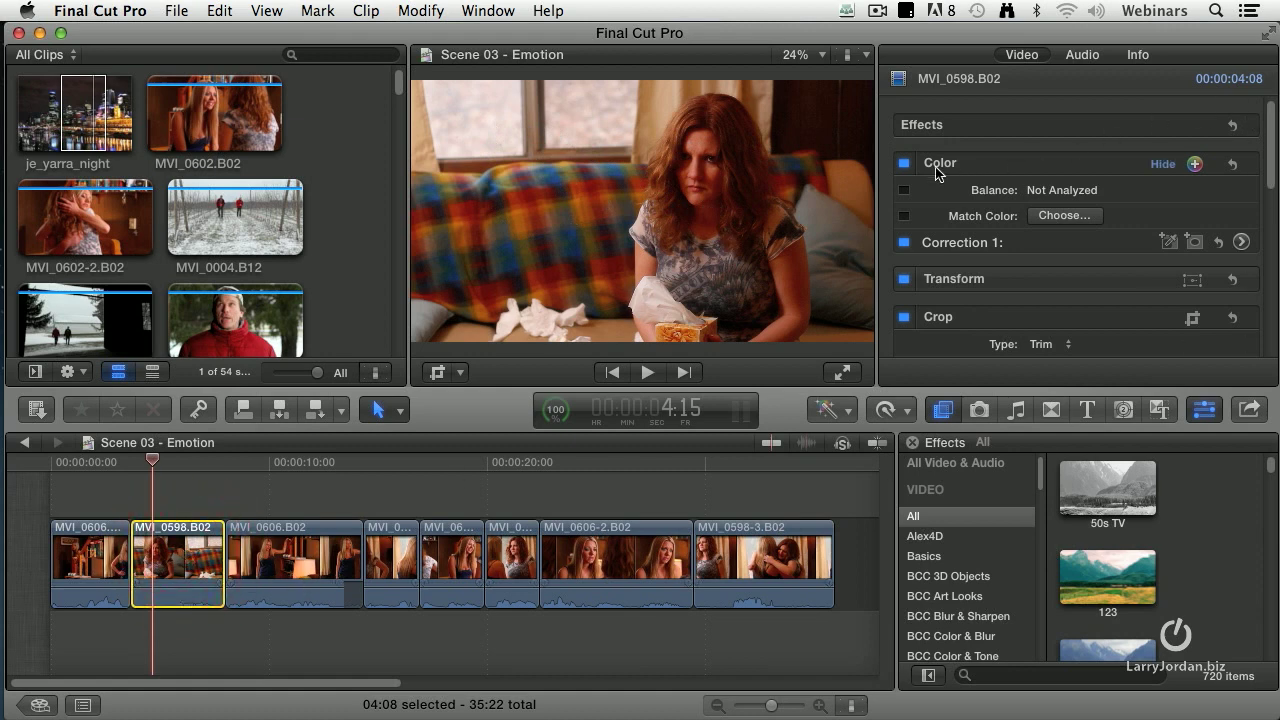
# Step: Add a shape mask to Correction 1 and reshape it around the actress on the couch
pyautogui.click(1196, 242)
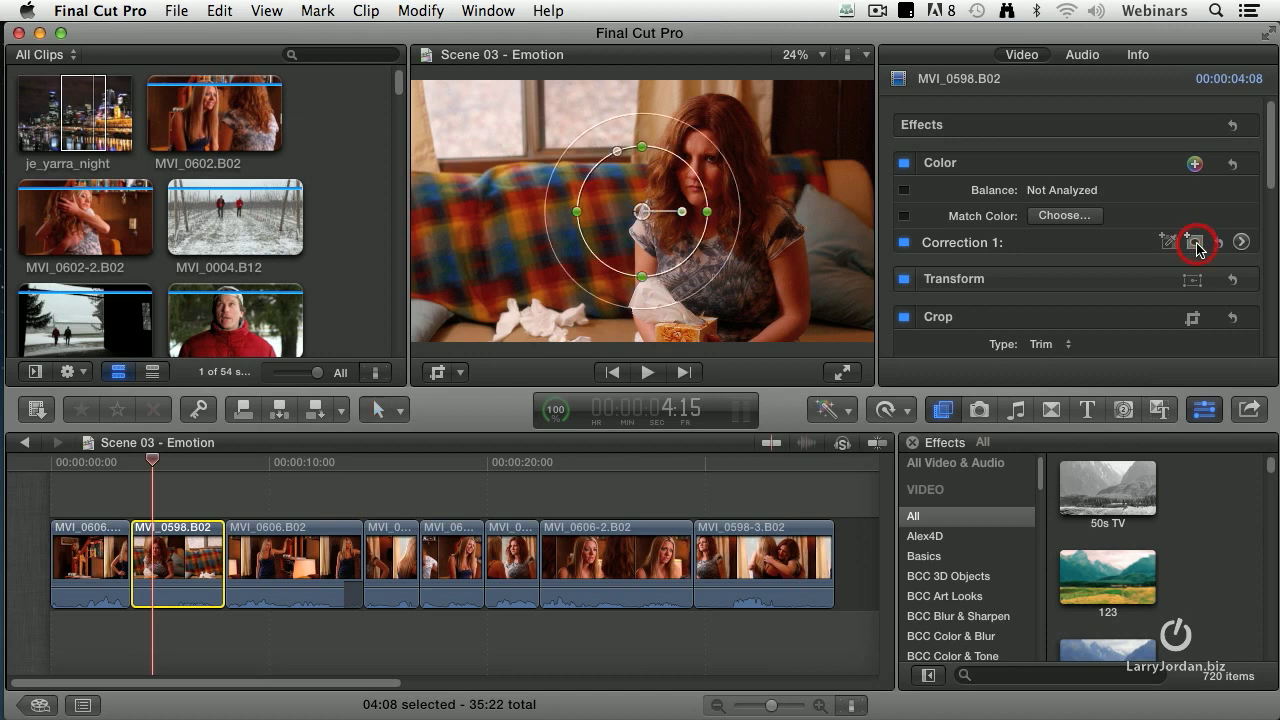
pyautogui.click(1196, 242)
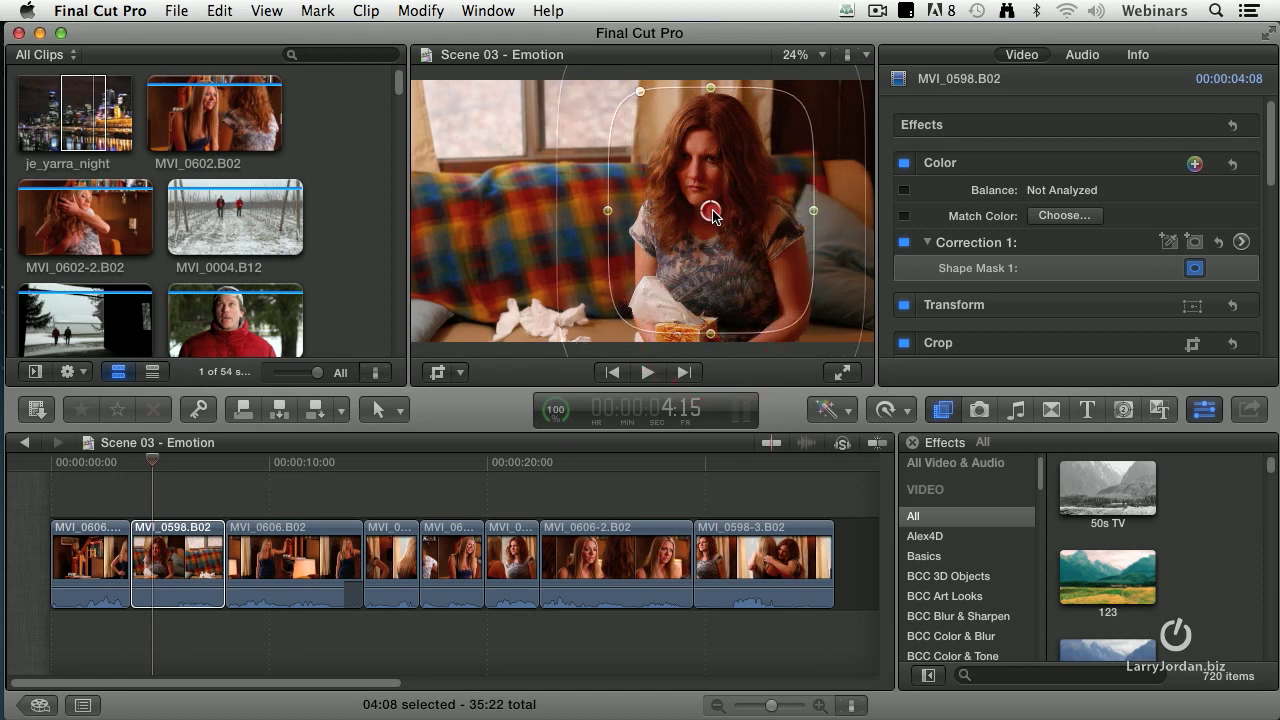
pyautogui.moveTo(710, 210); pyautogui.dragTo(724, 344)
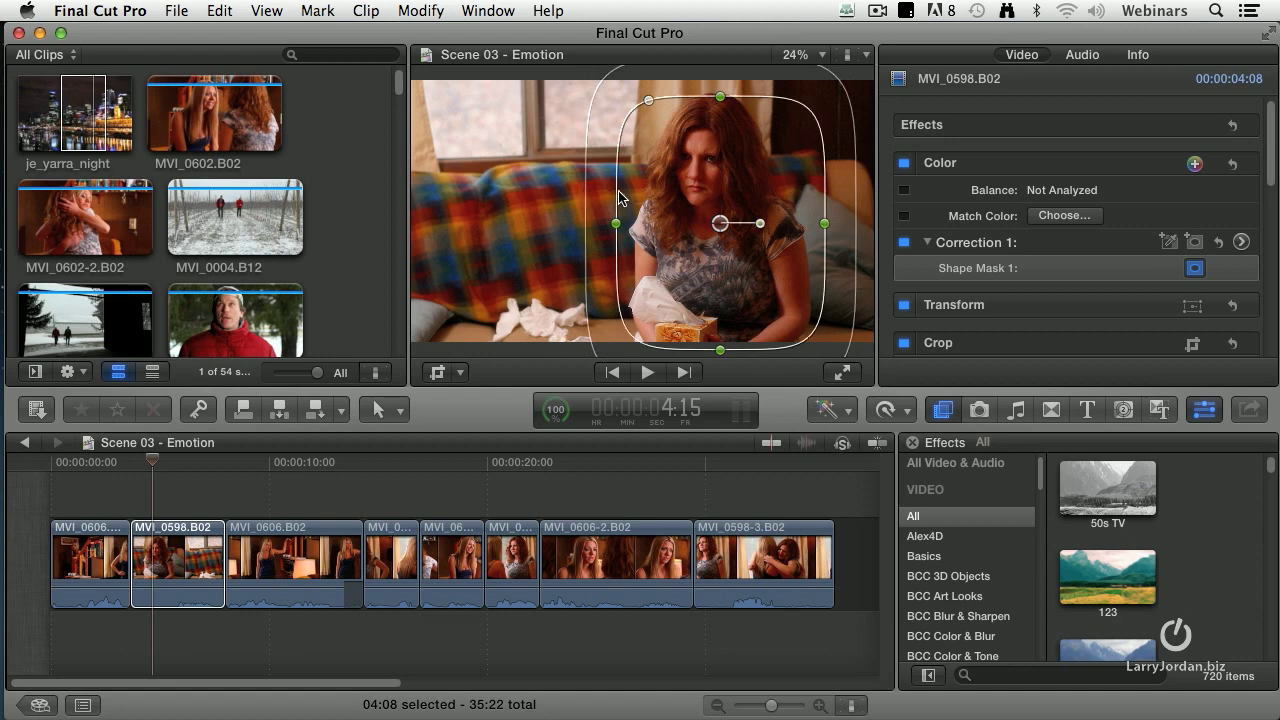
pyautogui.moveTo(576, 164)
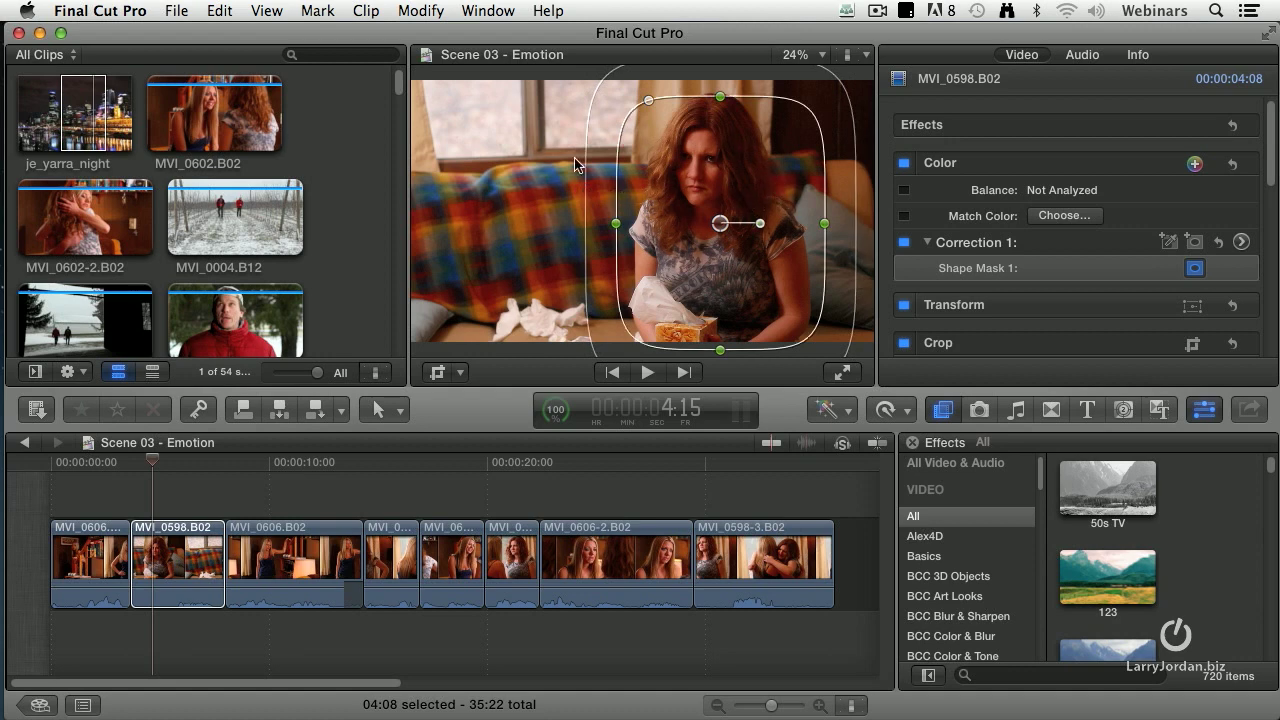
pyautogui.moveTo(616, 184)
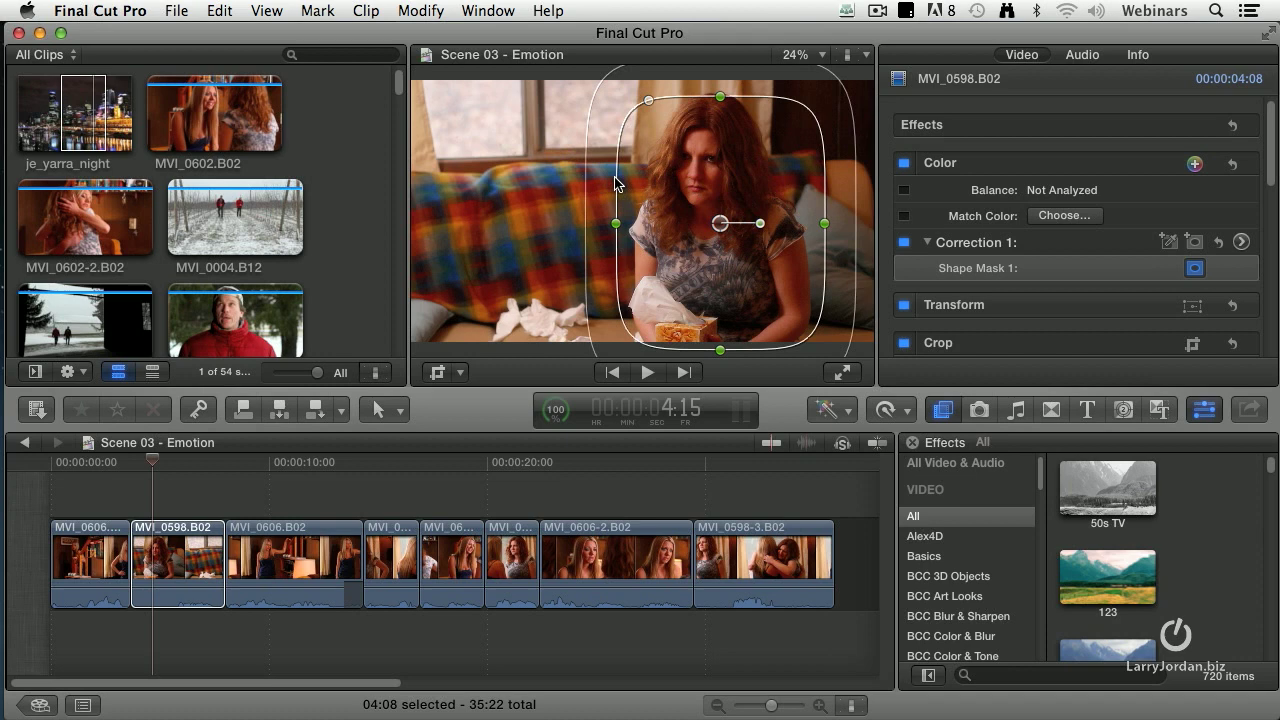
pyautogui.moveTo(590, 184)
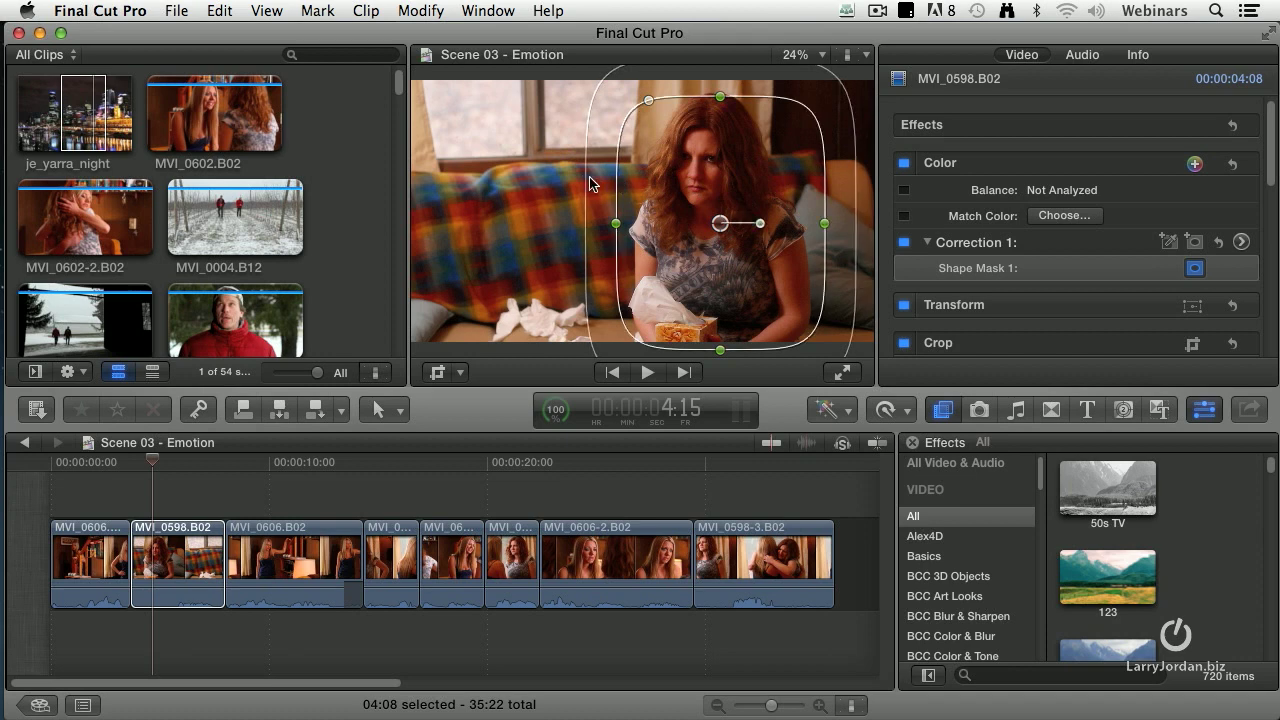
pyautogui.moveTo(590, 184)
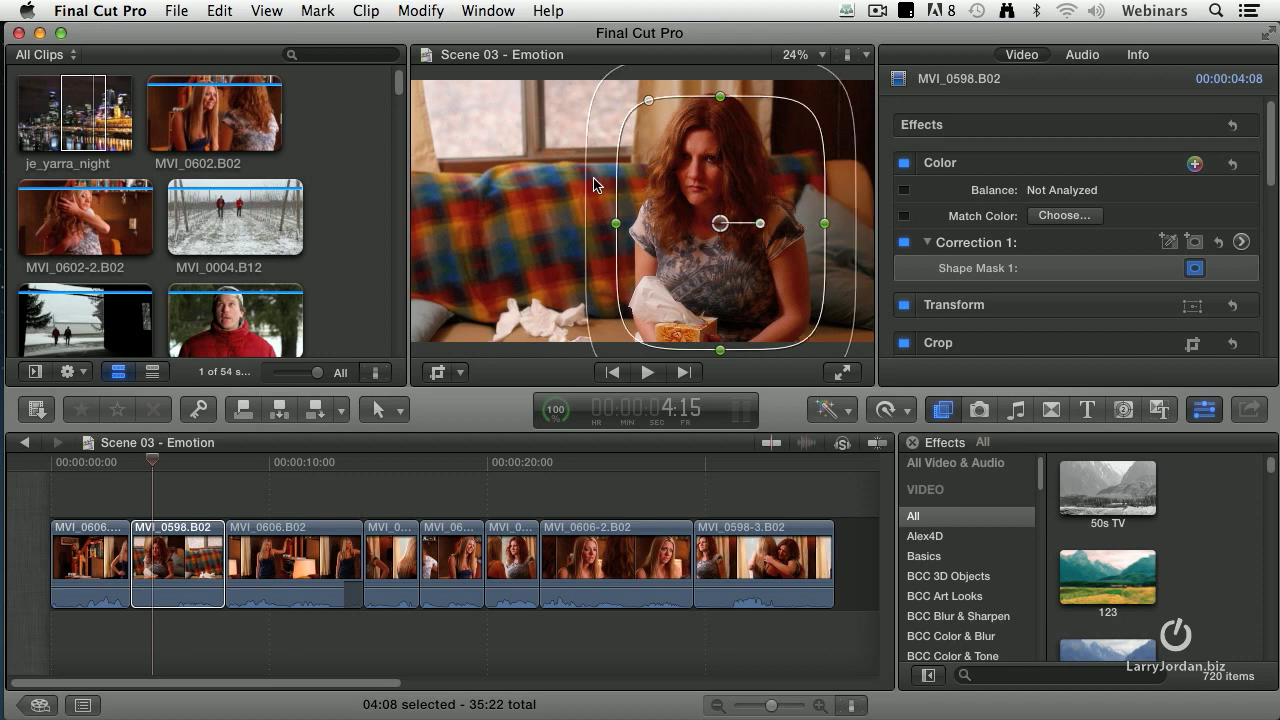
pyautogui.moveTo(622, 218)
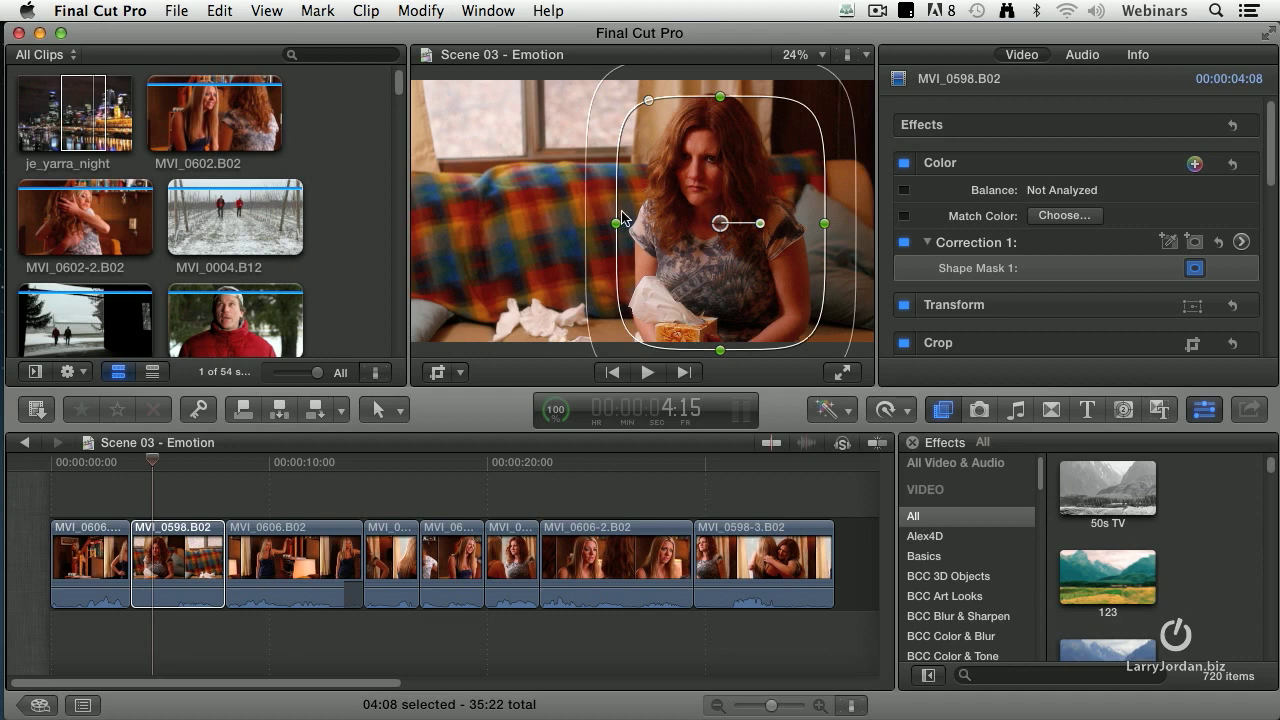
pyautogui.moveTo(722, 208)
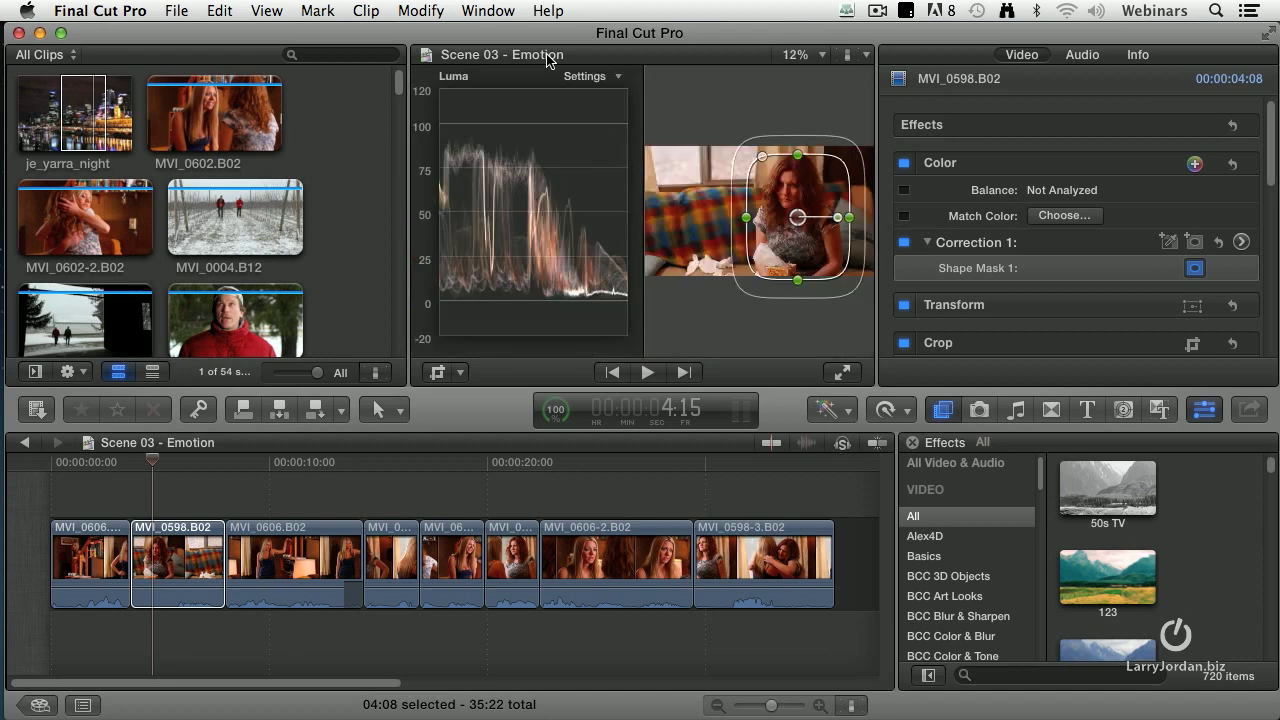
pyautogui.moveTo(478, 154)
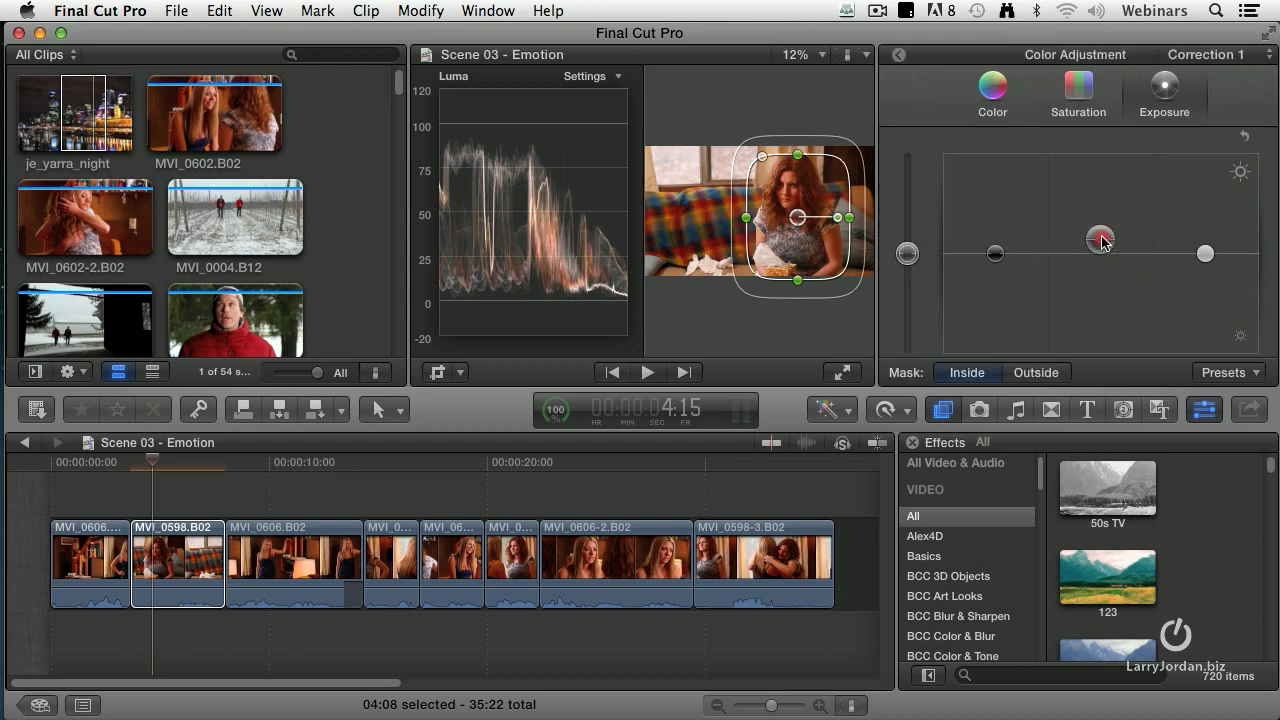
# Step: Raise the midtones puck inside the mask, then lower the boost a little
pyautogui.moveTo(1100, 240); pyautogui.dragTo(1100, 208)
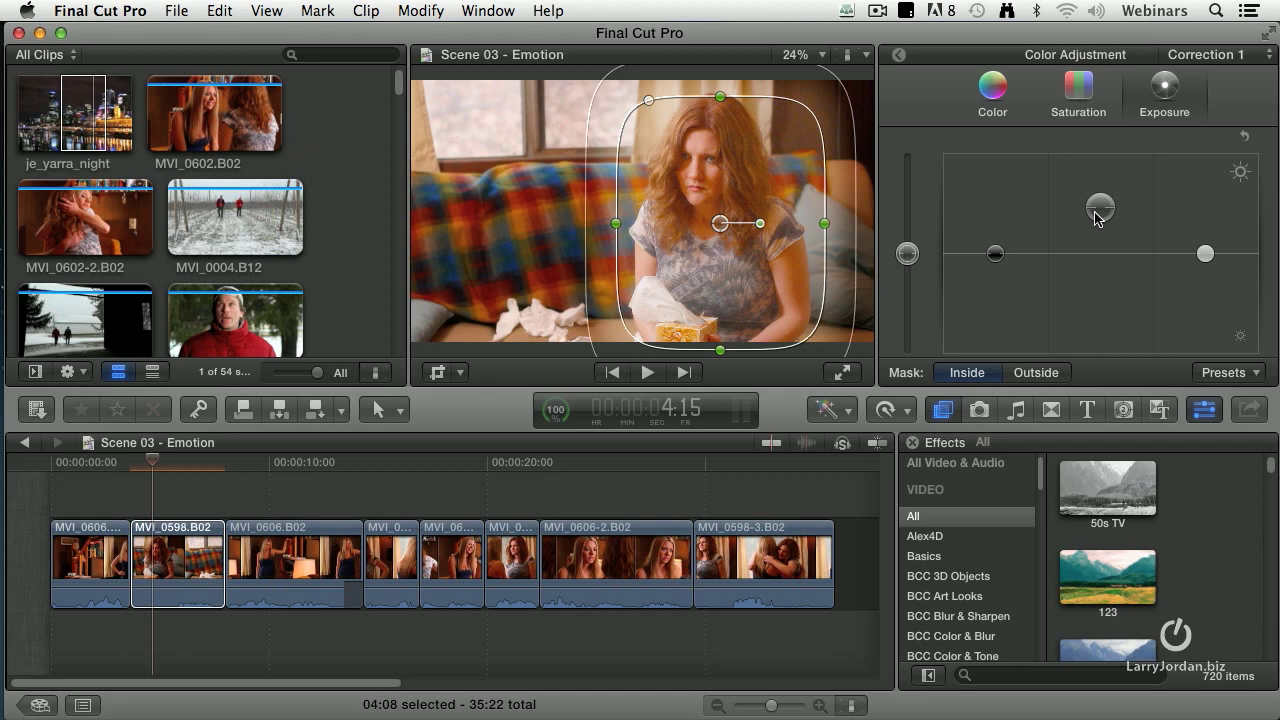
pyautogui.click(1100, 208)
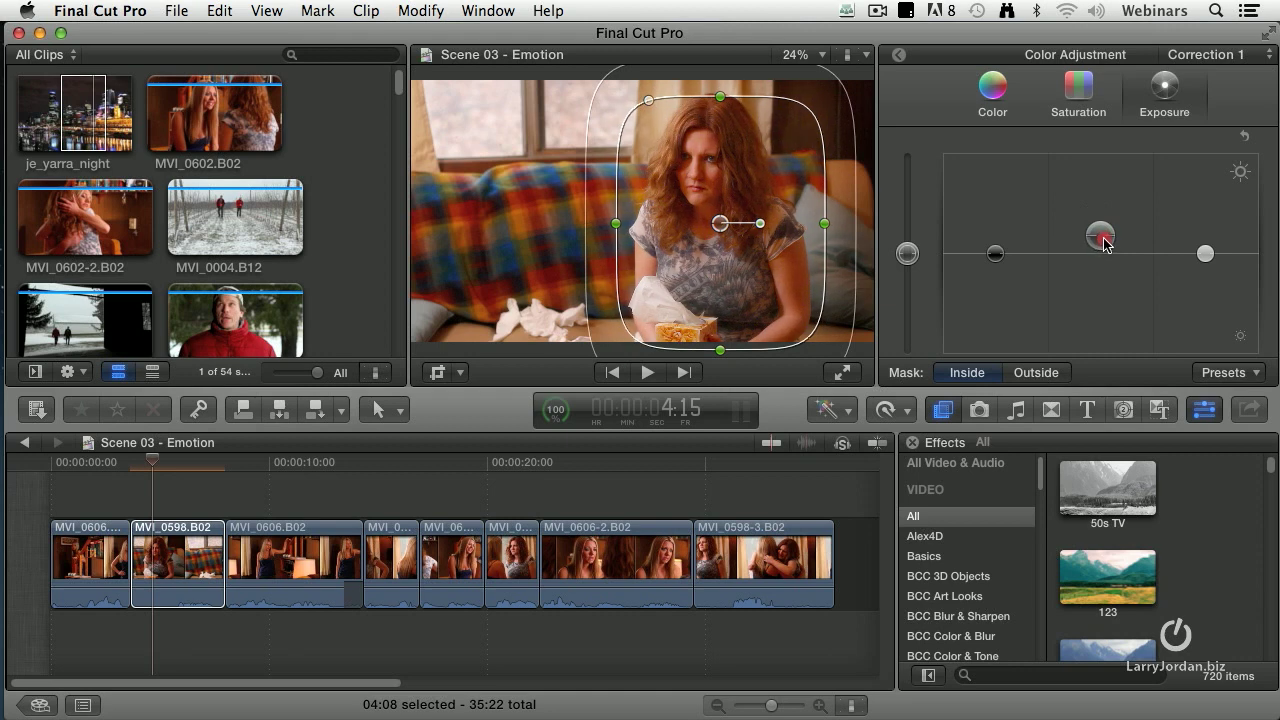
pyautogui.click(1100, 236)
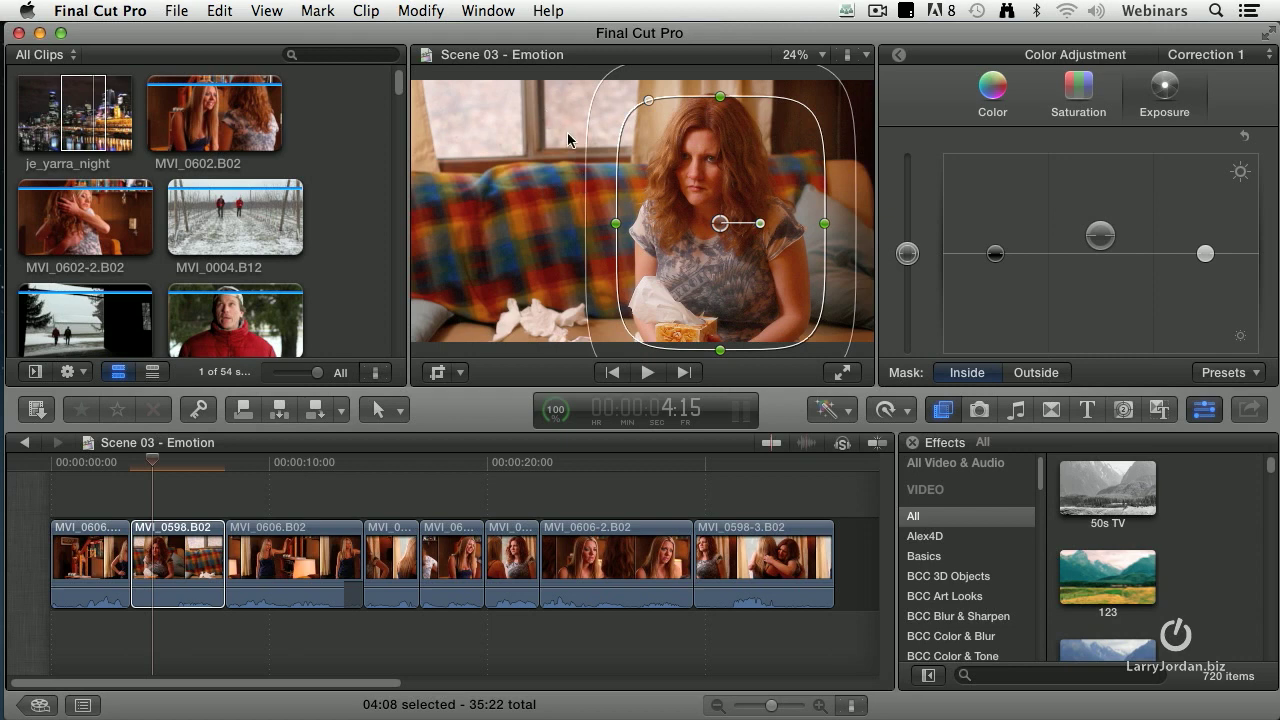
pyautogui.moveTo(548, 178)
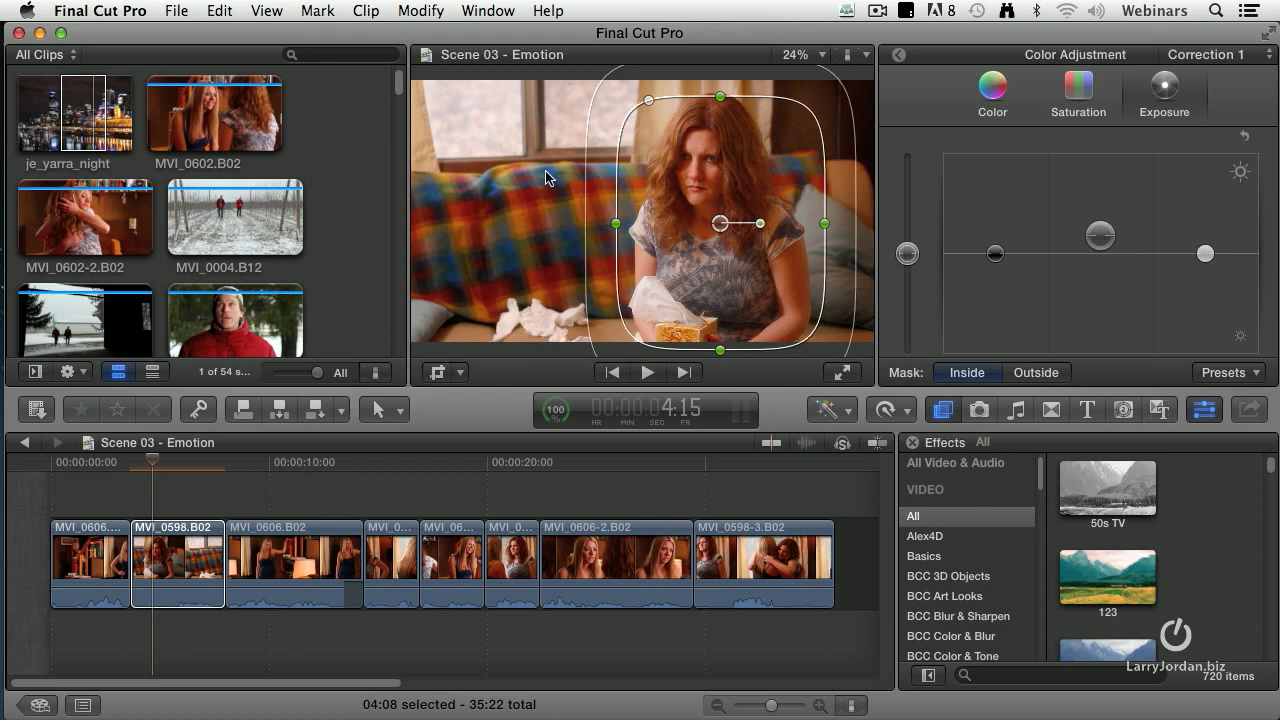
pyautogui.moveTo(628, 180)
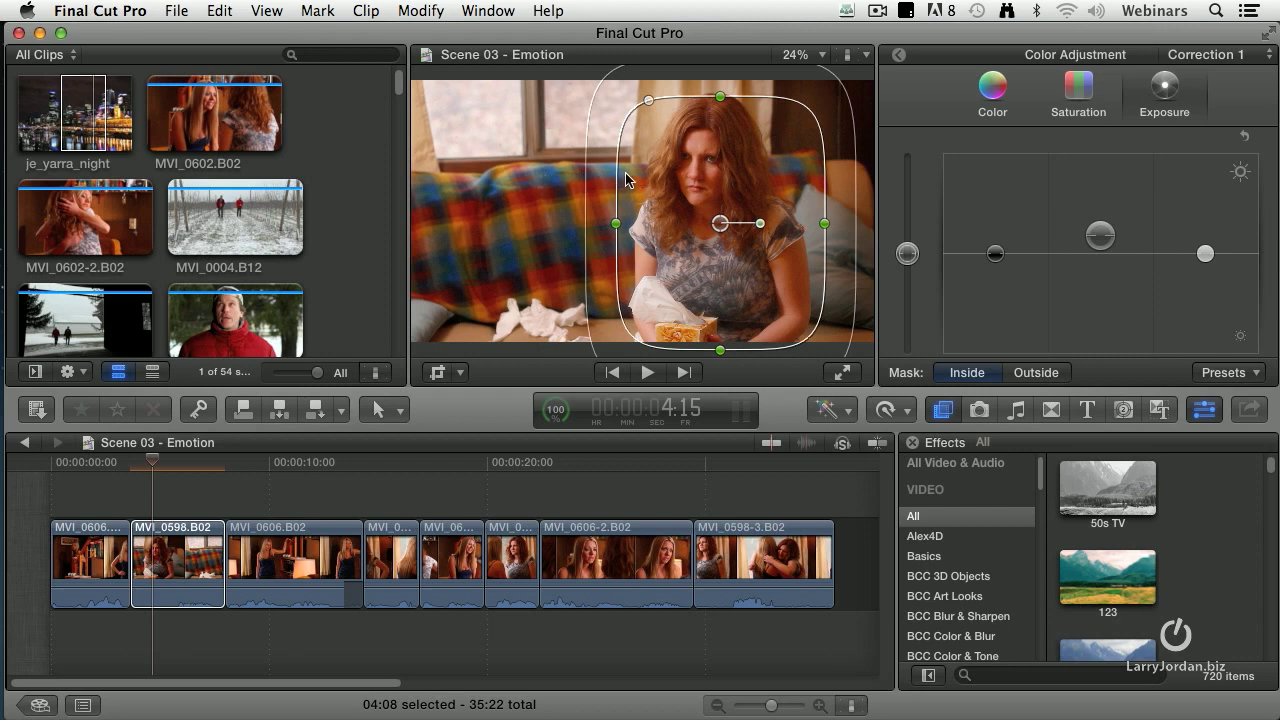
pyautogui.moveTo(496, 188)
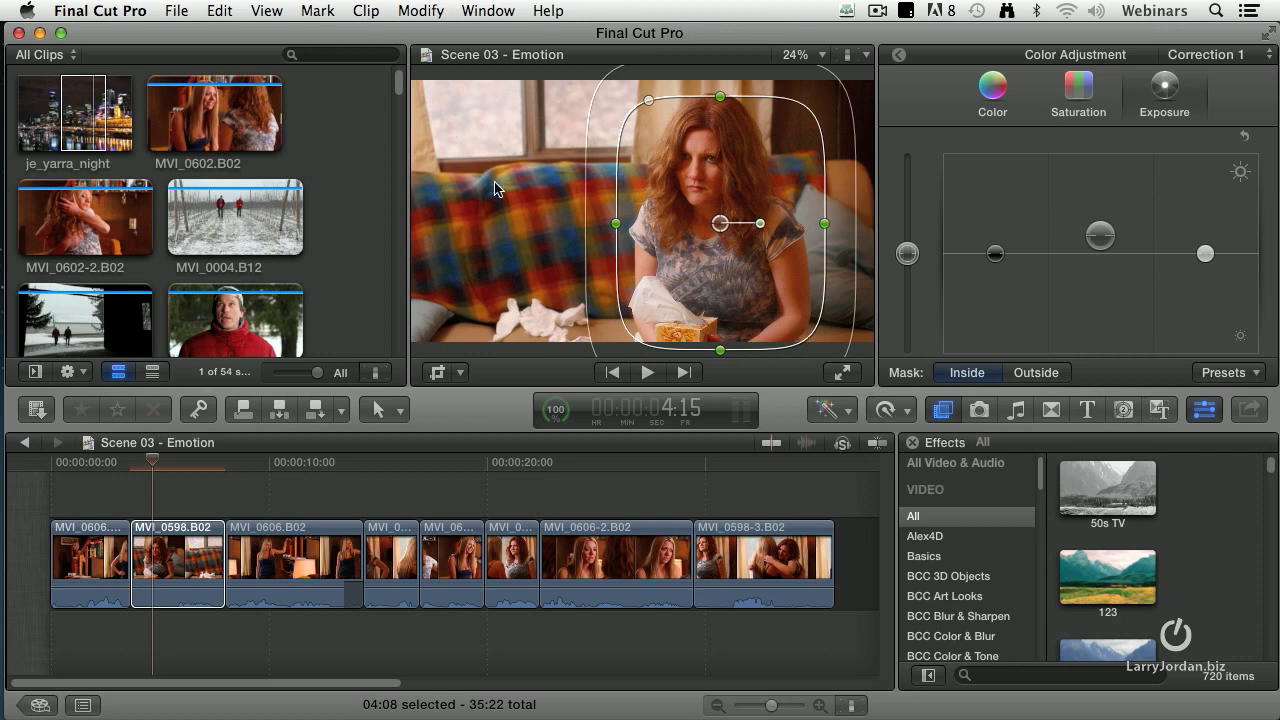
pyautogui.moveTo(790, 148)
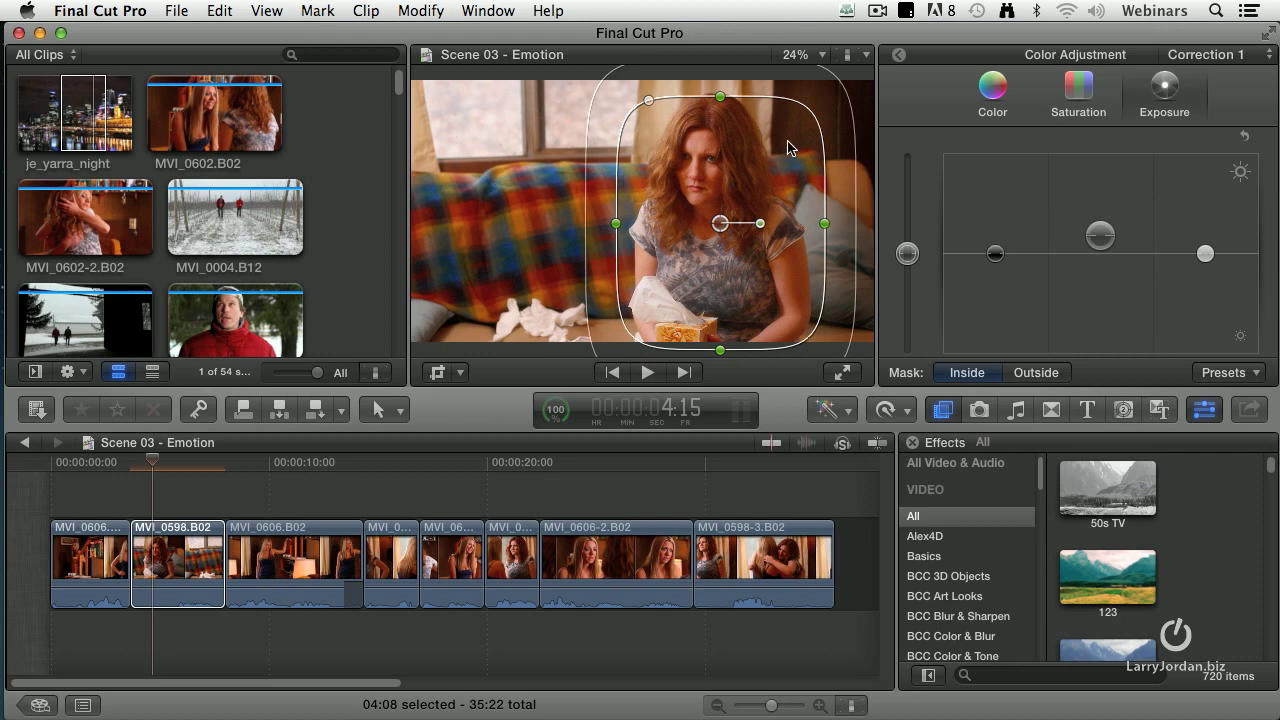